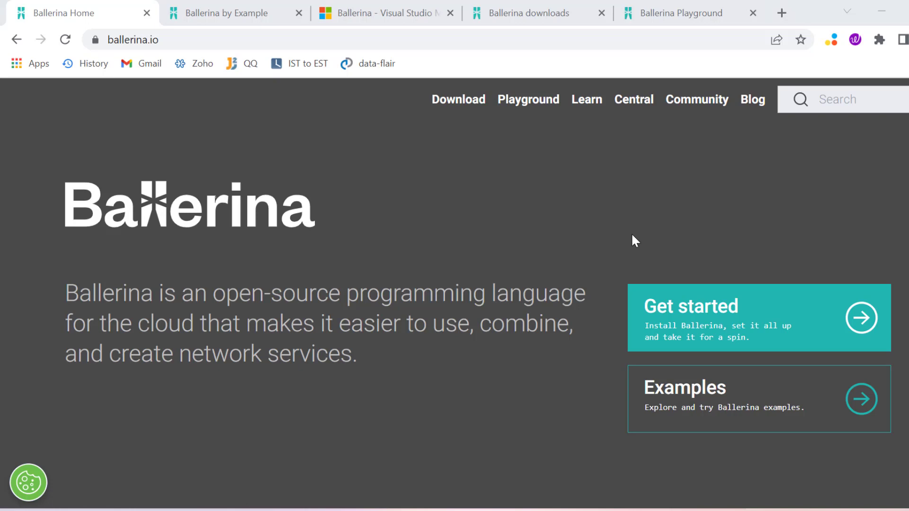
pyautogui.moveTo(183, 207)
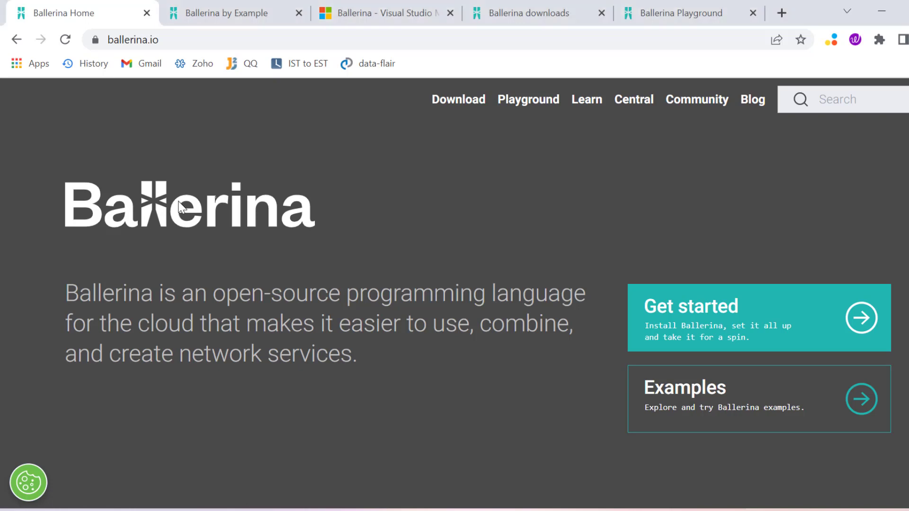
# Highlight 'Ballerina' in the home tagline, then move down to the Ballerina in action code examples.
pyautogui.doubleClick(110, 293)
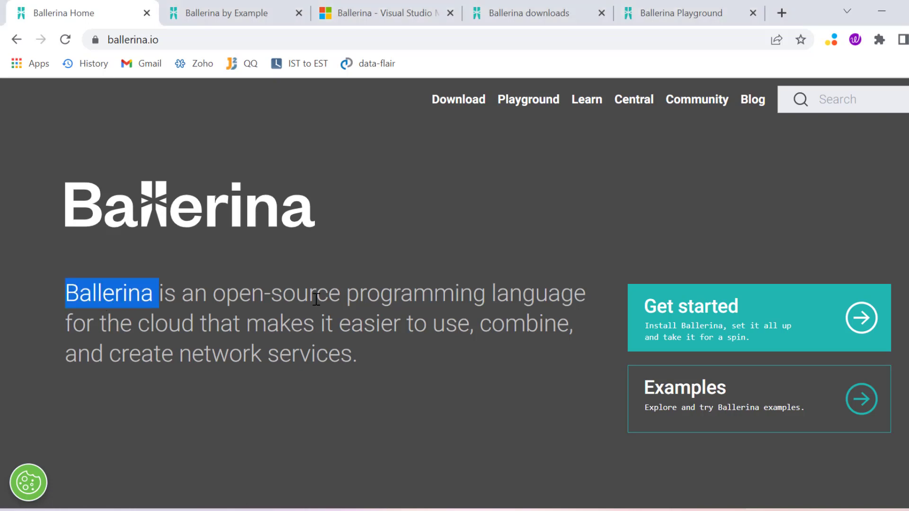
pyautogui.moveTo(9, 366)
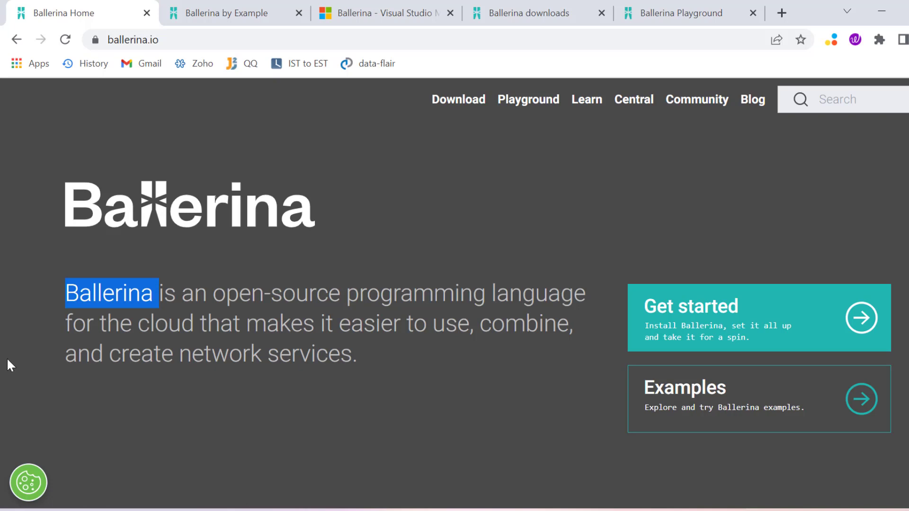
pyautogui.moveTo(470, 332)
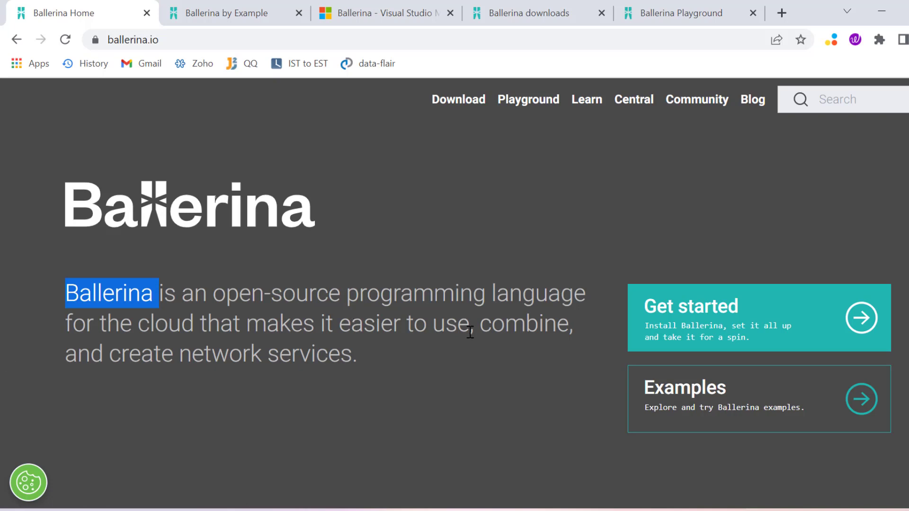
pyautogui.moveTo(248, 376)
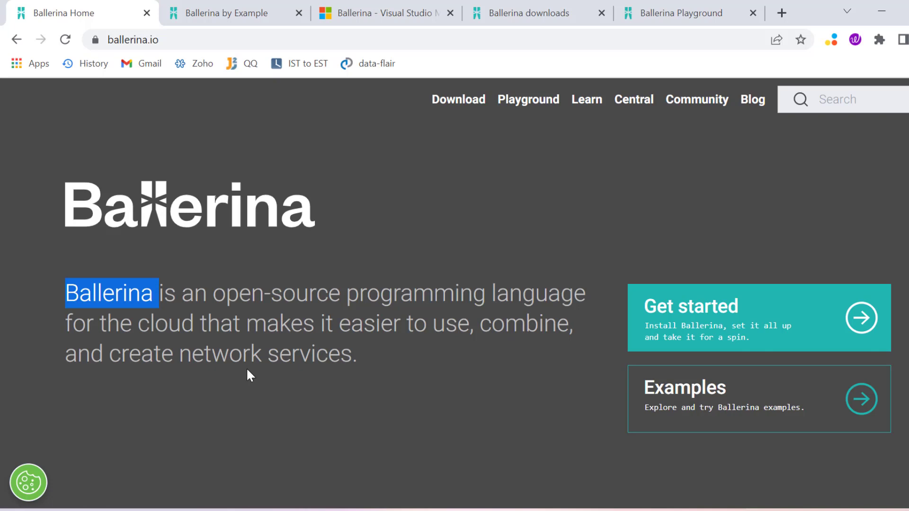
pyautogui.moveTo(153, 356)
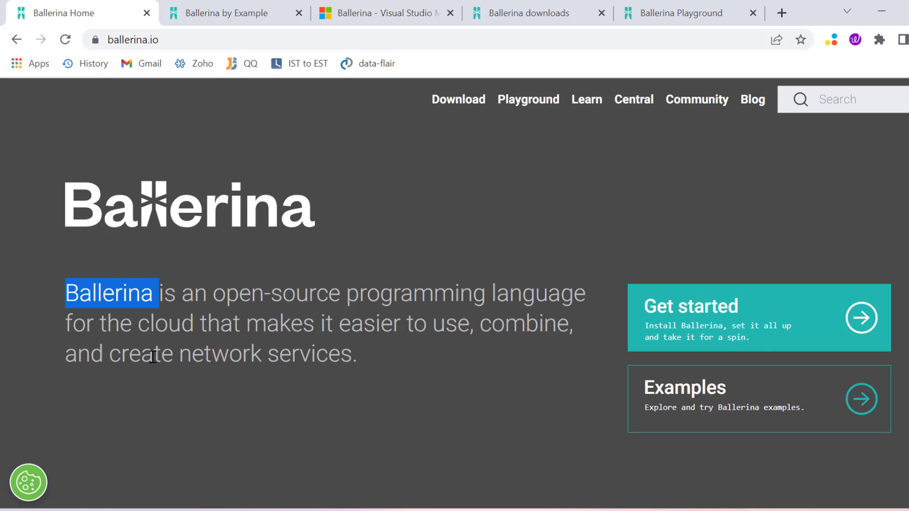
pyautogui.click(530, 371)
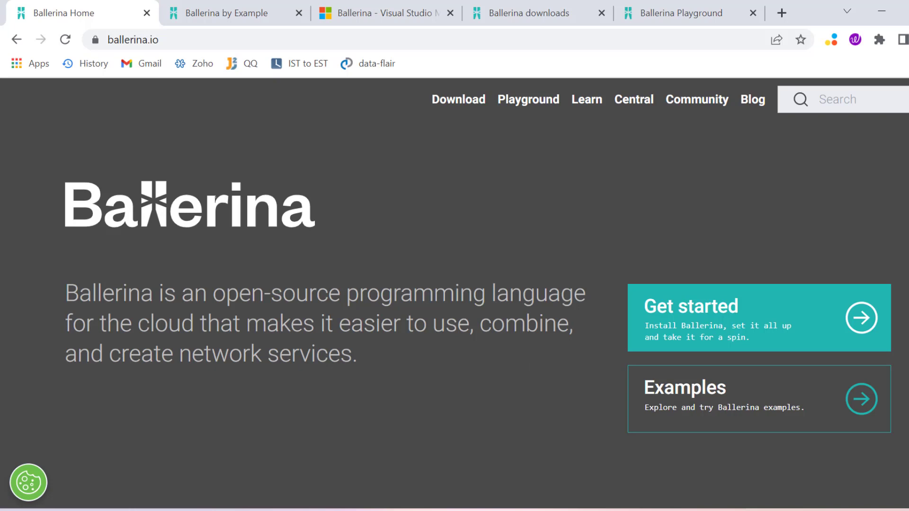
pyautogui.scroll(-3)
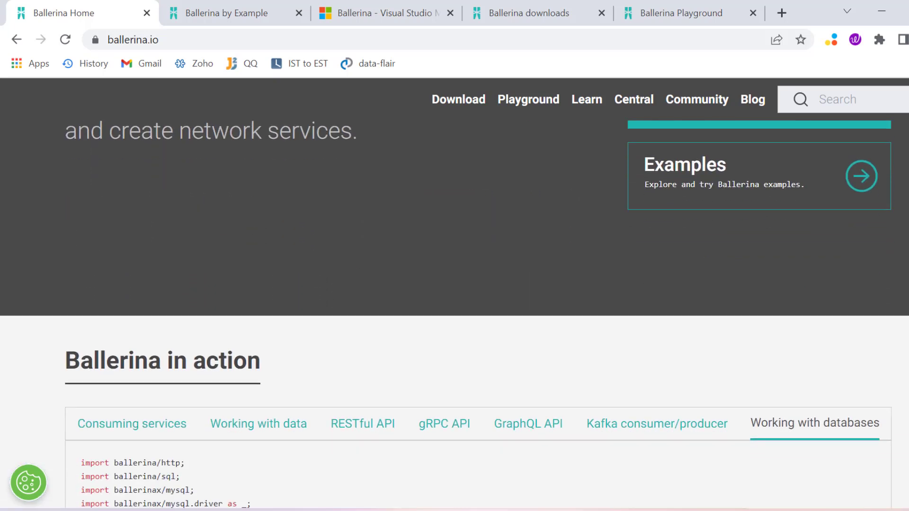
pyautogui.scroll(-3)
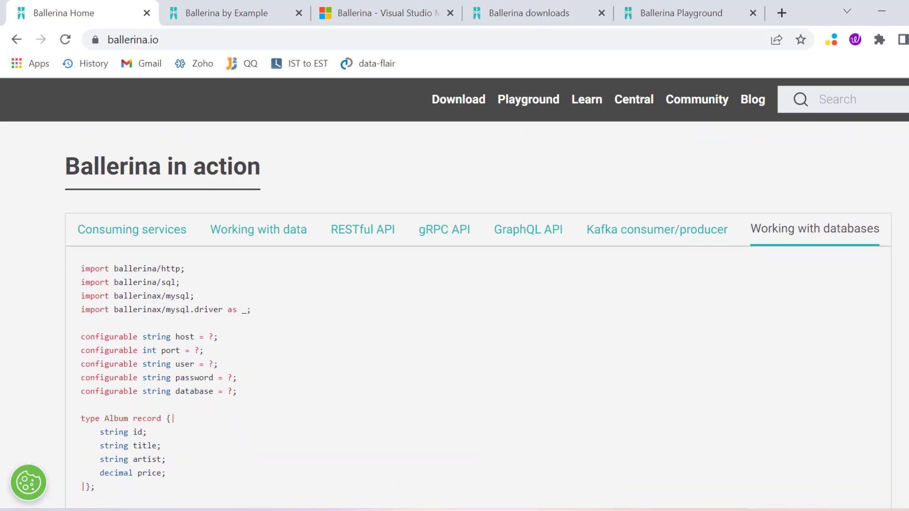
pyautogui.moveTo(93, 179)
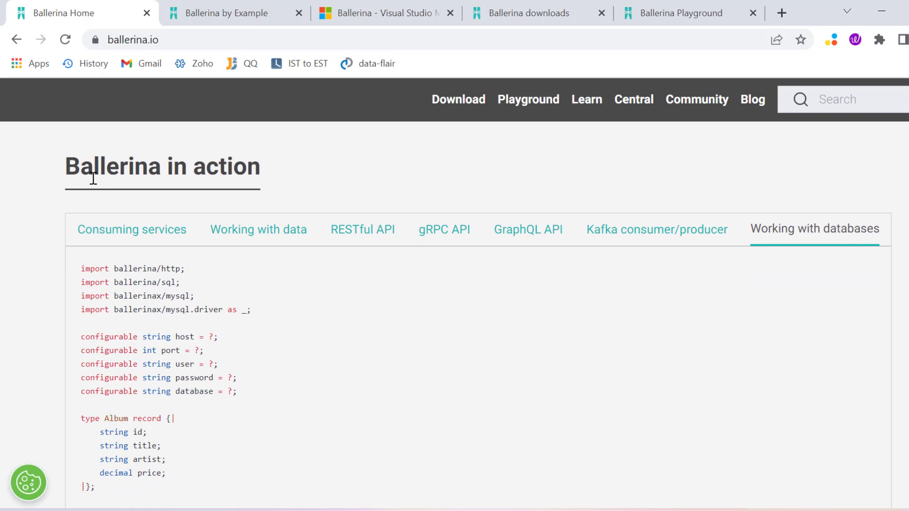
pyautogui.moveTo(339, 160)
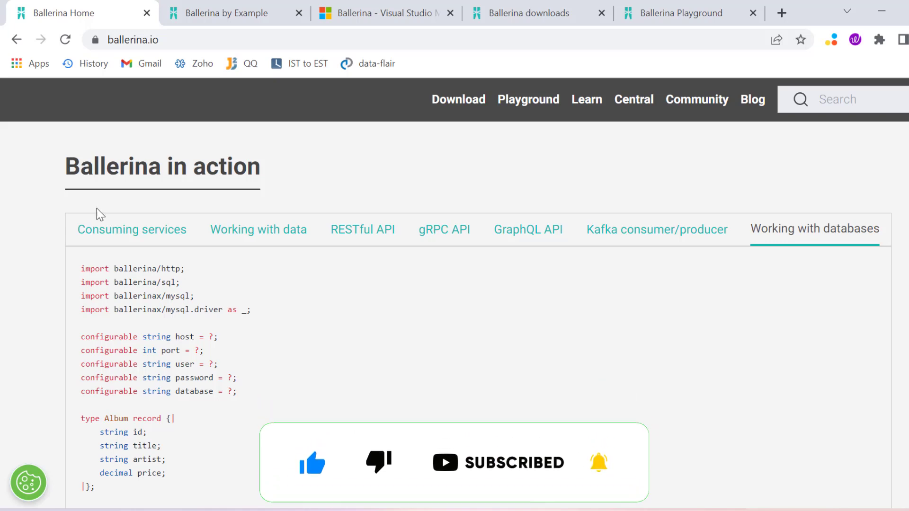
pyautogui.moveTo(270, 174)
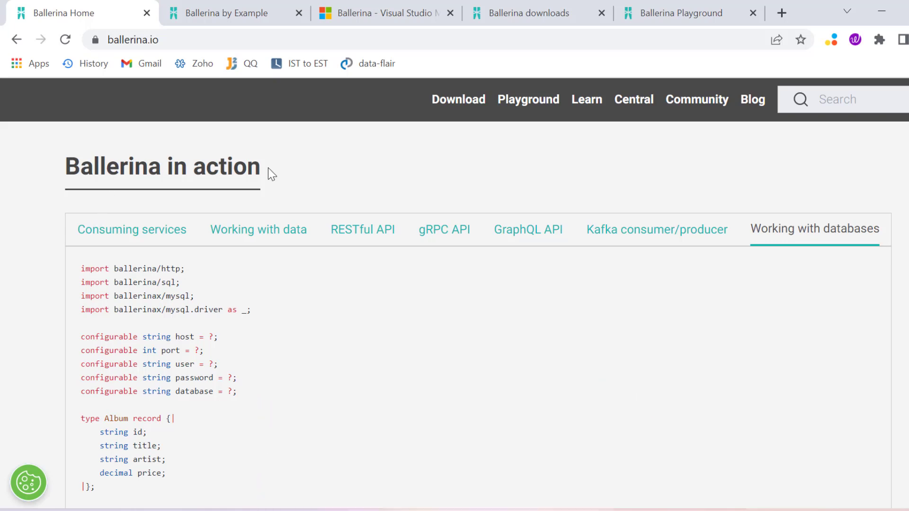
pyautogui.moveTo(109, 229)
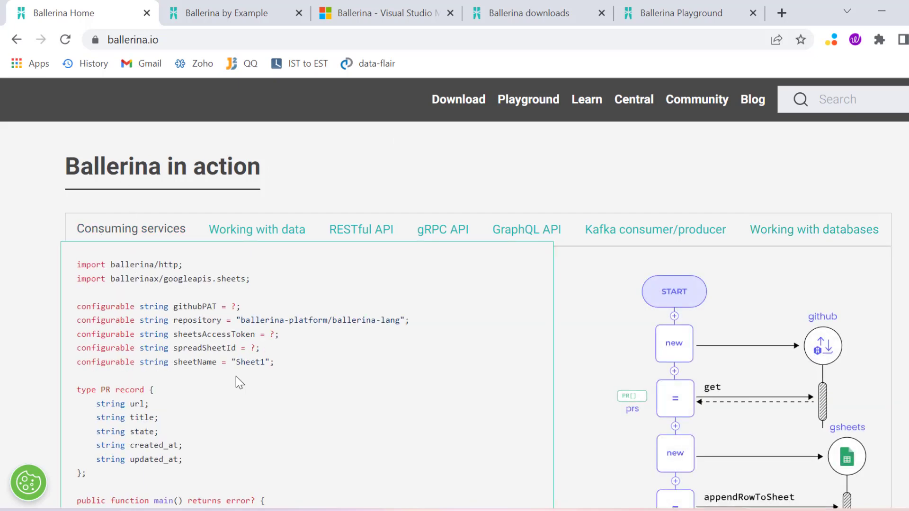
# Scroll through the Consuming services sample code and back up to the showcase tabs.
pyautogui.scroll(-3)
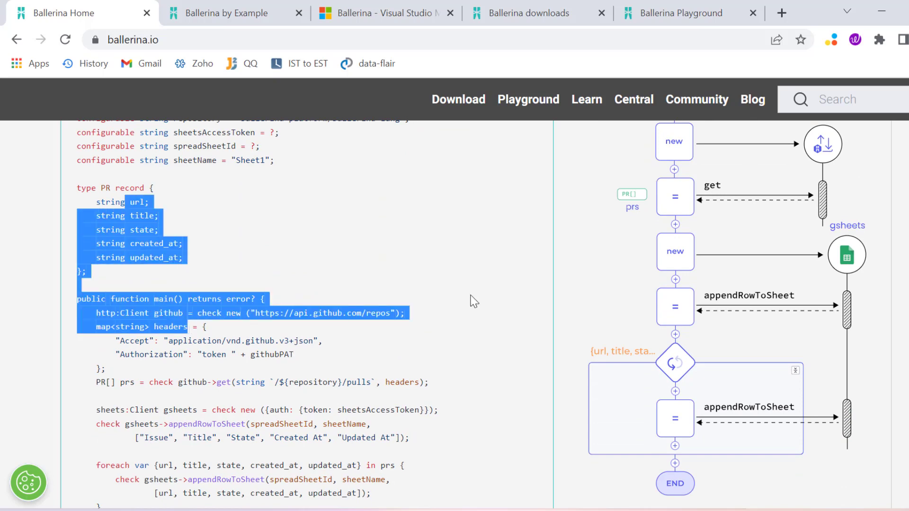
pyautogui.scroll(3)
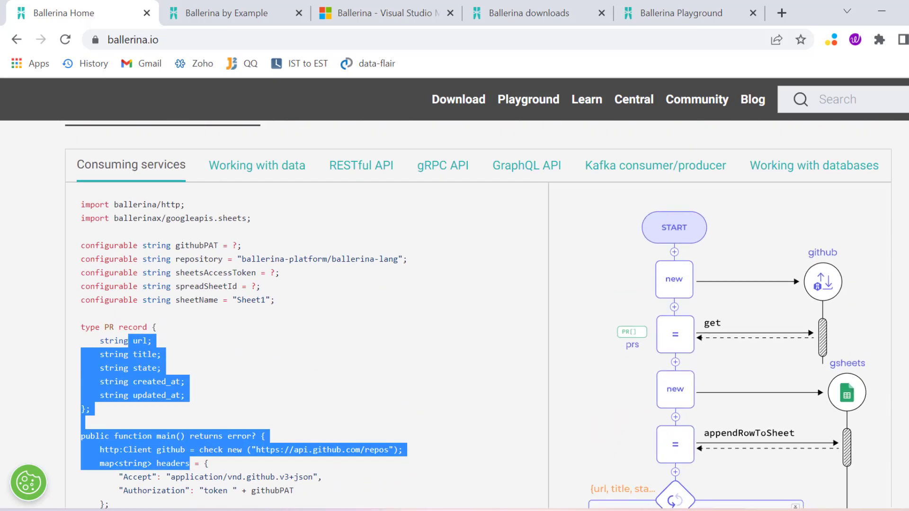
pyautogui.scroll(3)
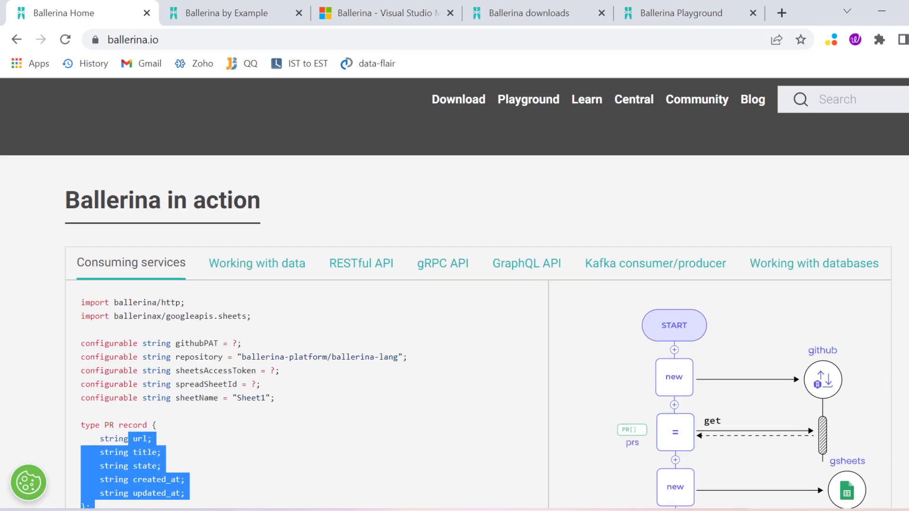
pyautogui.scroll(-3)
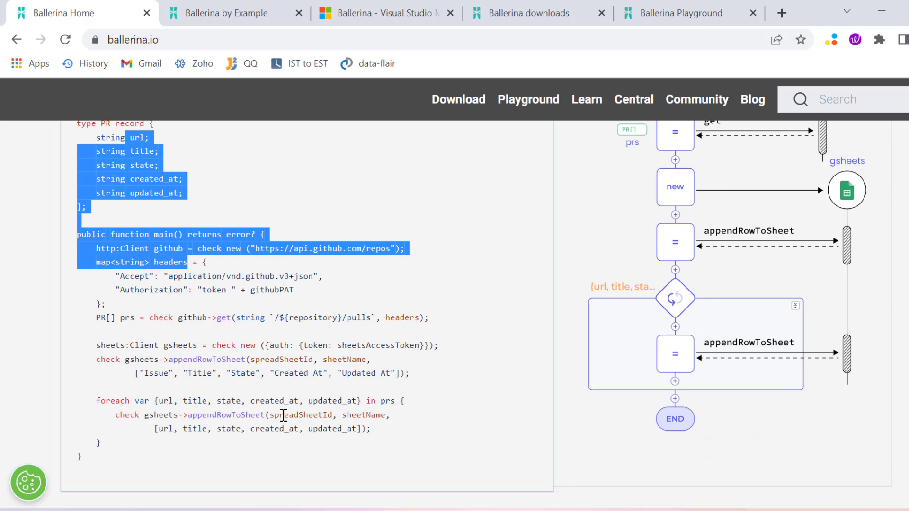
pyautogui.scroll(3)
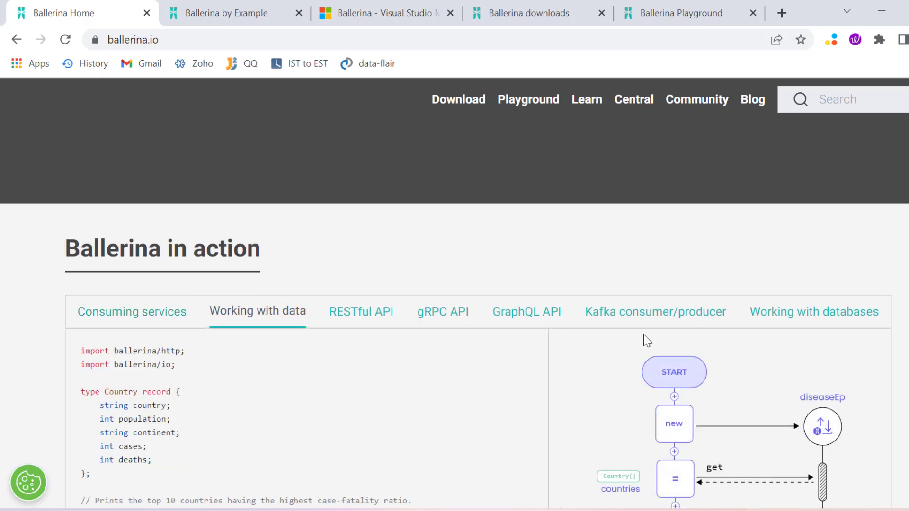
# Show the RESTful API, gRPC API, GraphQL API, Kafka consumer/producer and Working with databases examples in turn.
pyautogui.click(361, 312)
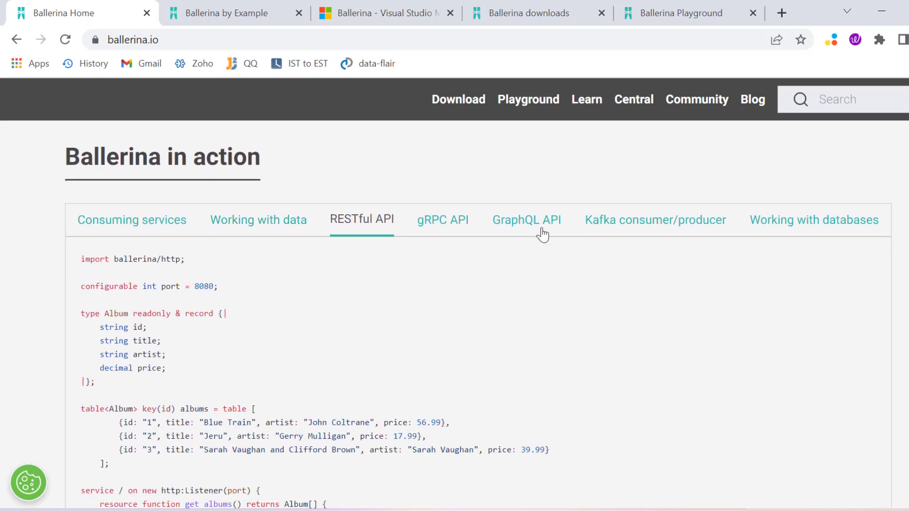
pyautogui.click(442, 220)
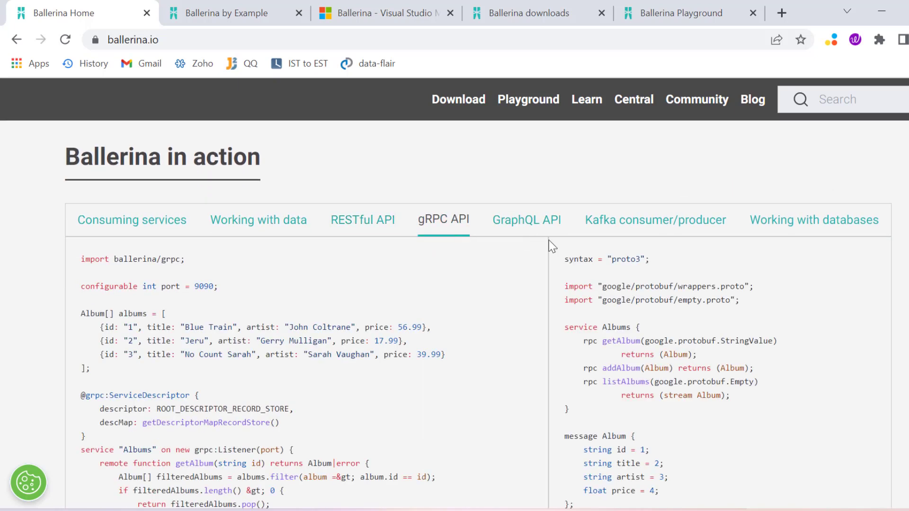
pyautogui.moveTo(527, 219)
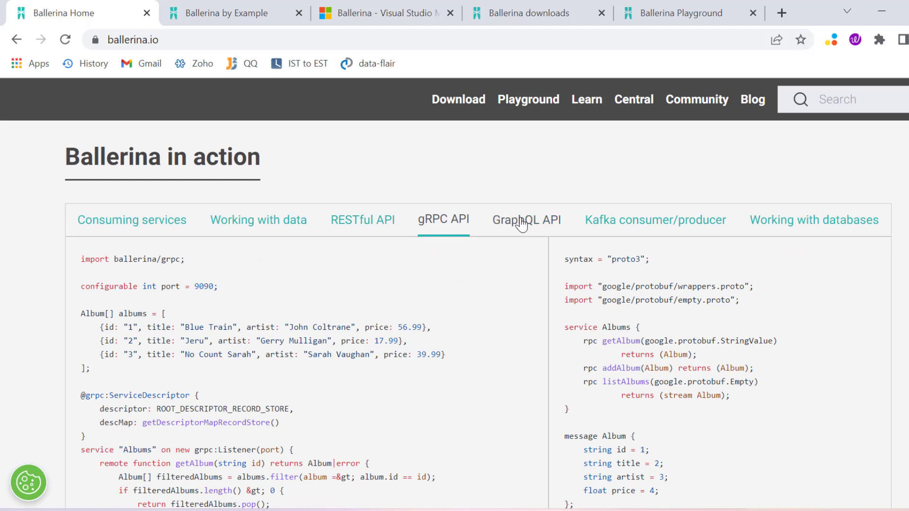
pyautogui.click(526, 220)
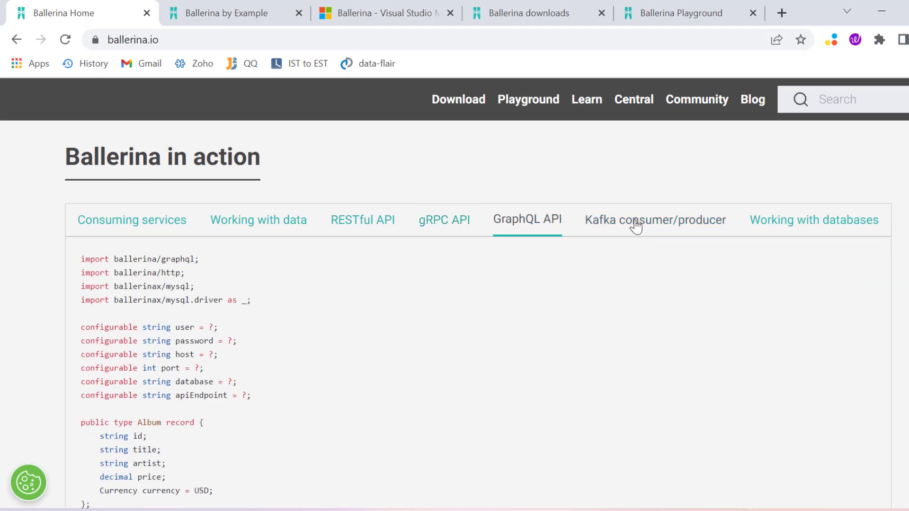
pyautogui.click(655, 220)
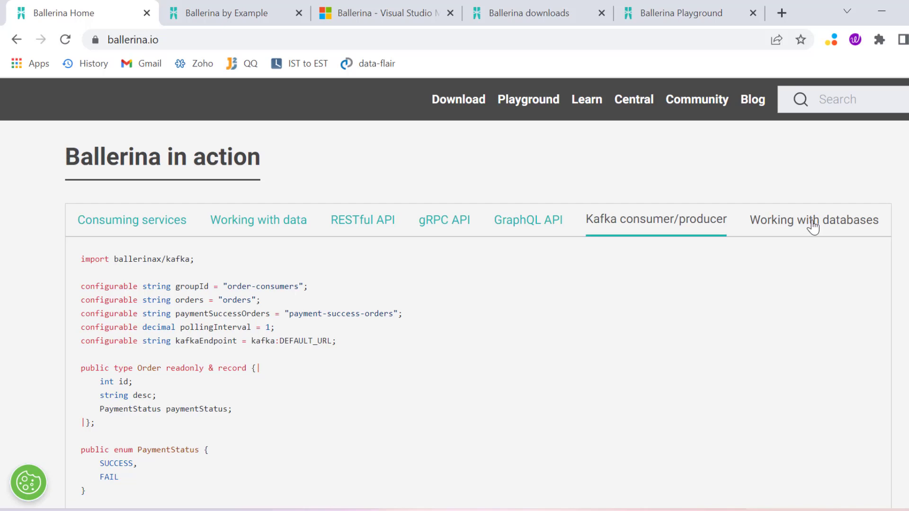
pyautogui.click(813, 220)
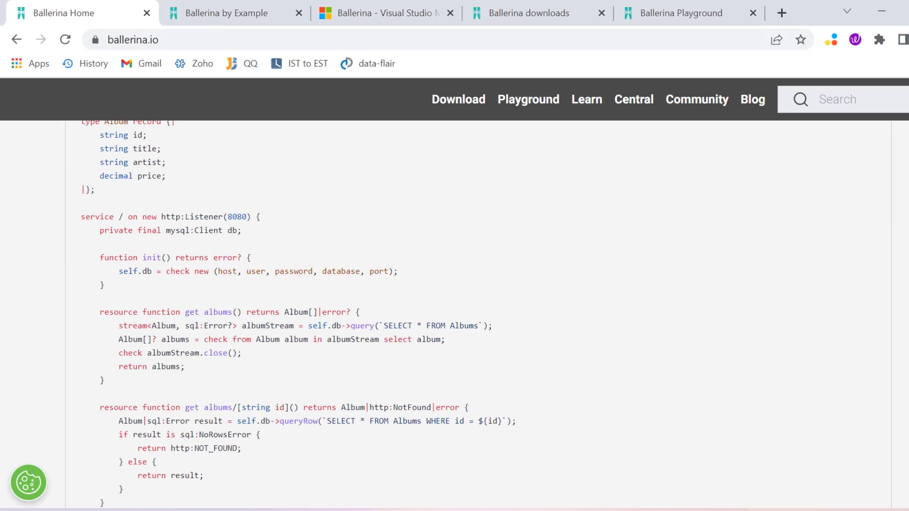
pyautogui.scroll(3)
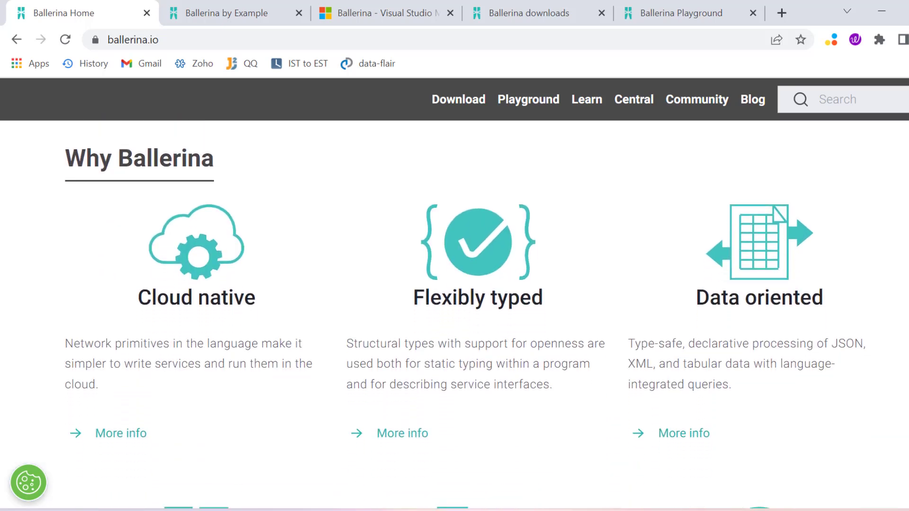
# Read the Cloud native, Flexibly typed and Data oriented feature cards, highlighting 'JSON' and the Graphical description.
pyautogui.scroll(-3)
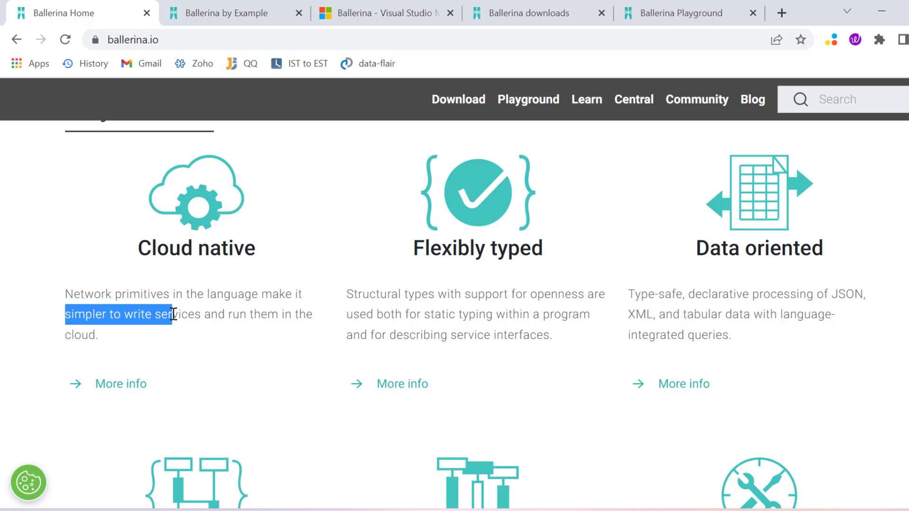
pyautogui.click(350, 296)
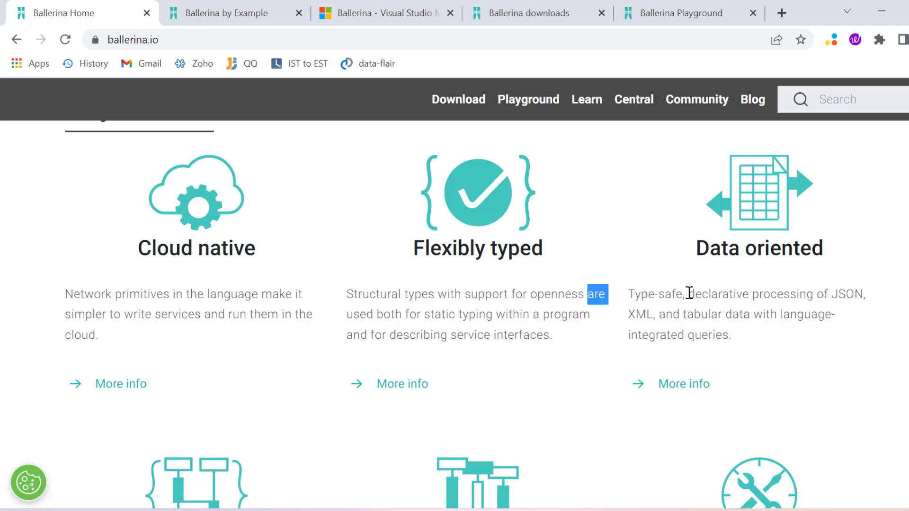
pyautogui.click(653, 297)
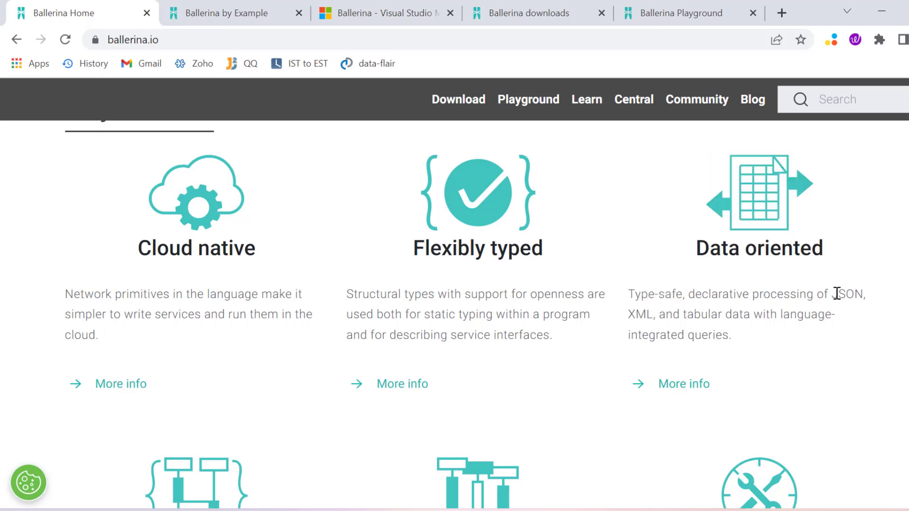
pyautogui.doubleClick(849, 293)
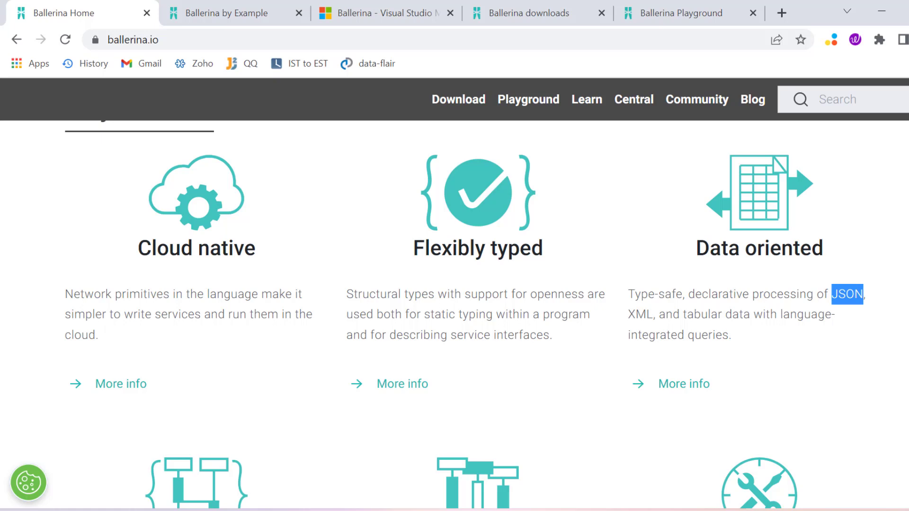
pyautogui.scroll(-3)
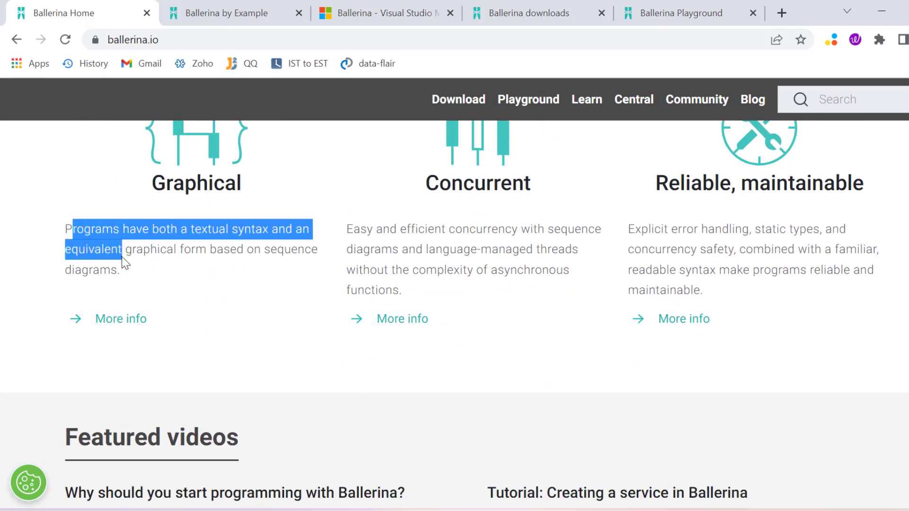
pyautogui.click(441, 244)
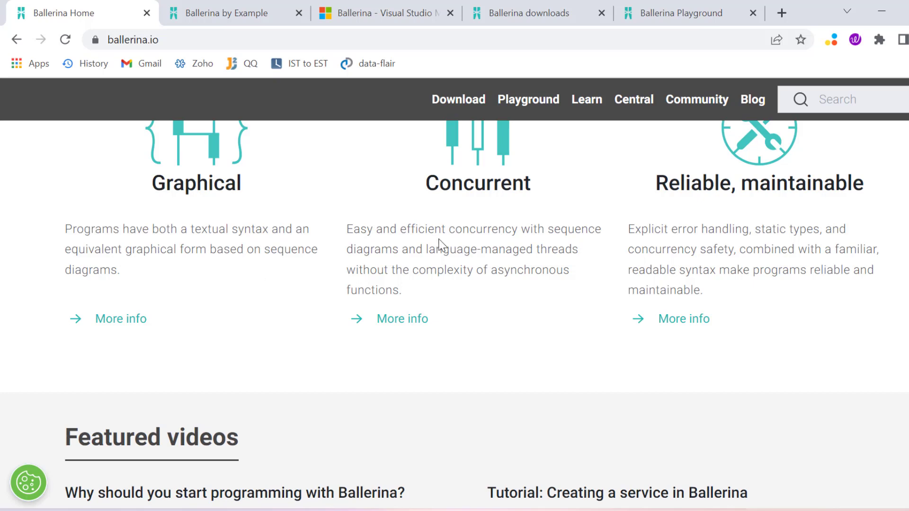
pyautogui.moveTo(521, 265)
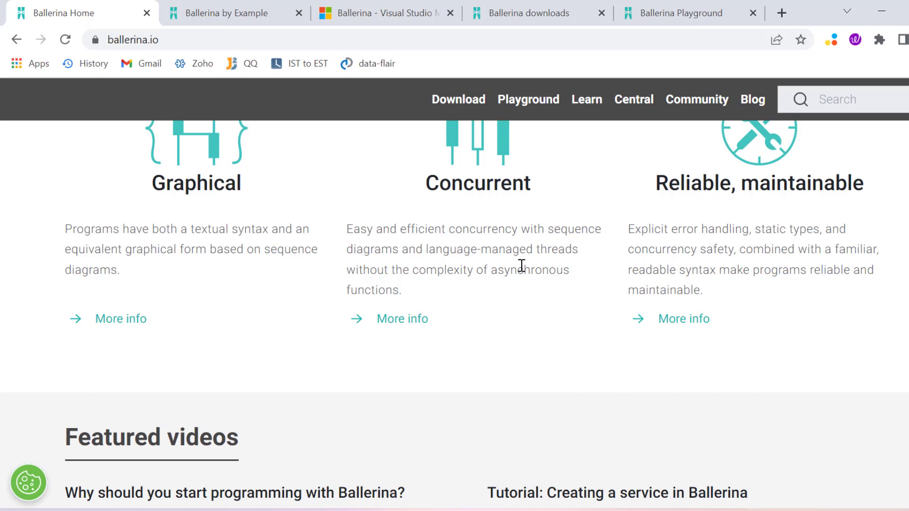
pyautogui.moveTo(709, 224)
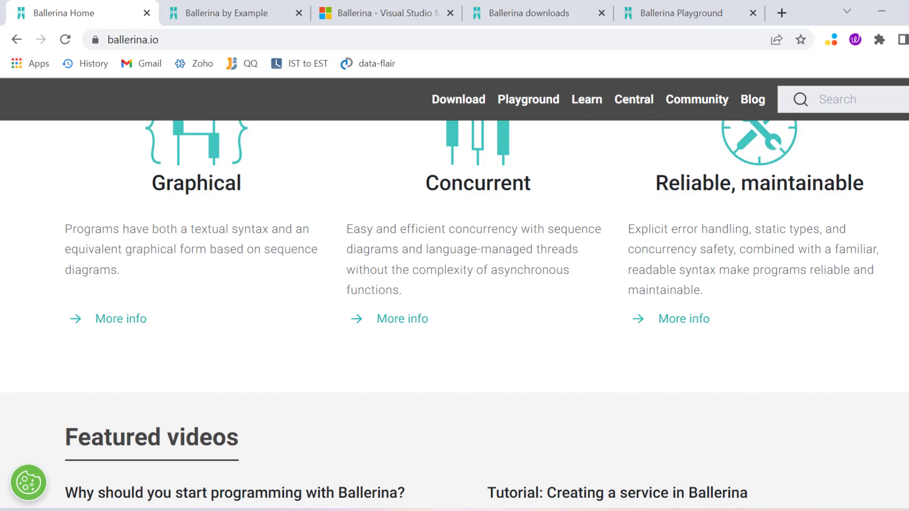
# Continue down the homepage features and move to the Ballerina by Example page.
pyautogui.scroll(-3)
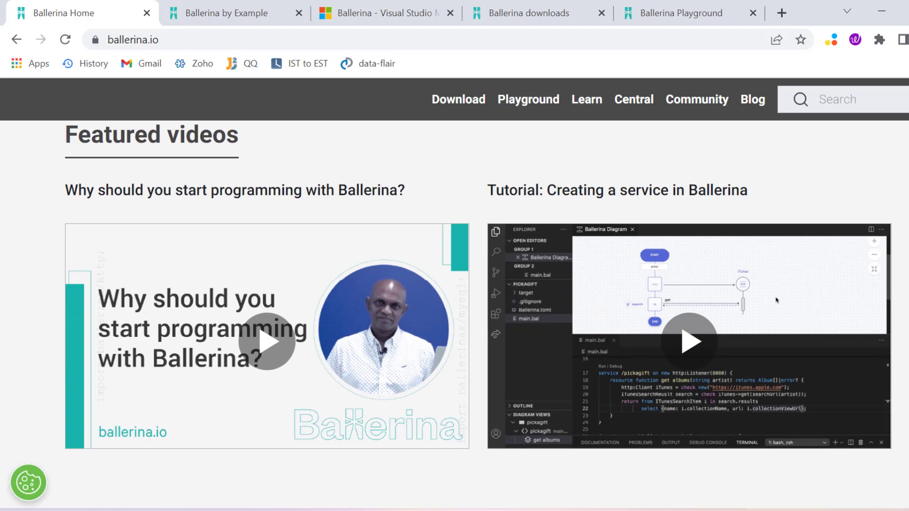
pyautogui.scroll(-3)
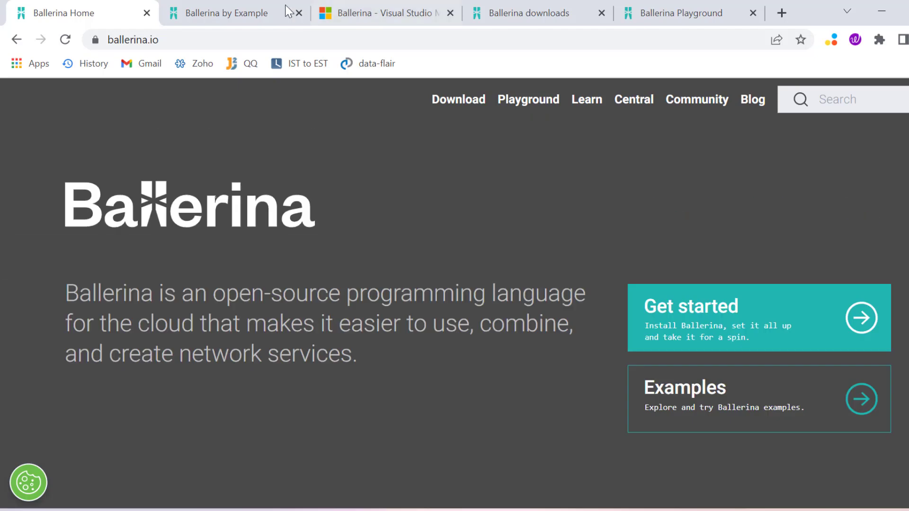
pyautogui.click(227, 12)
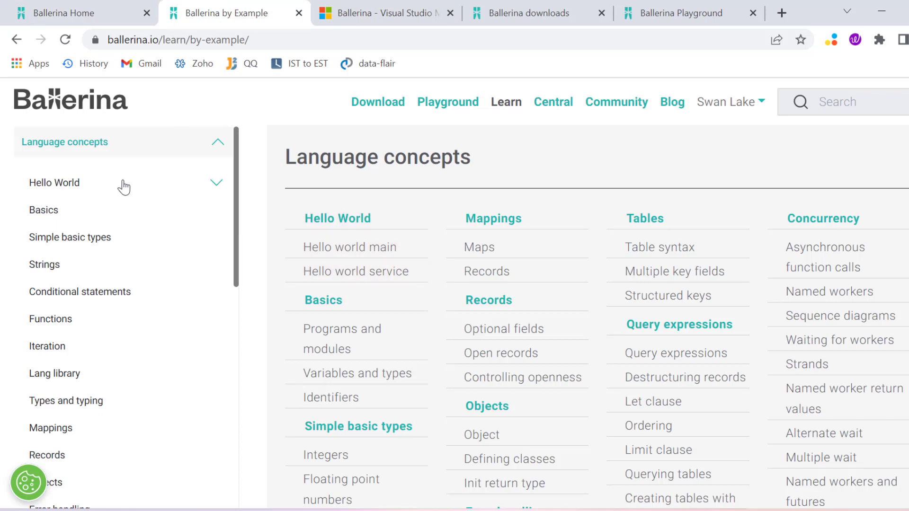
pyautogui.moveTo(189, 258)
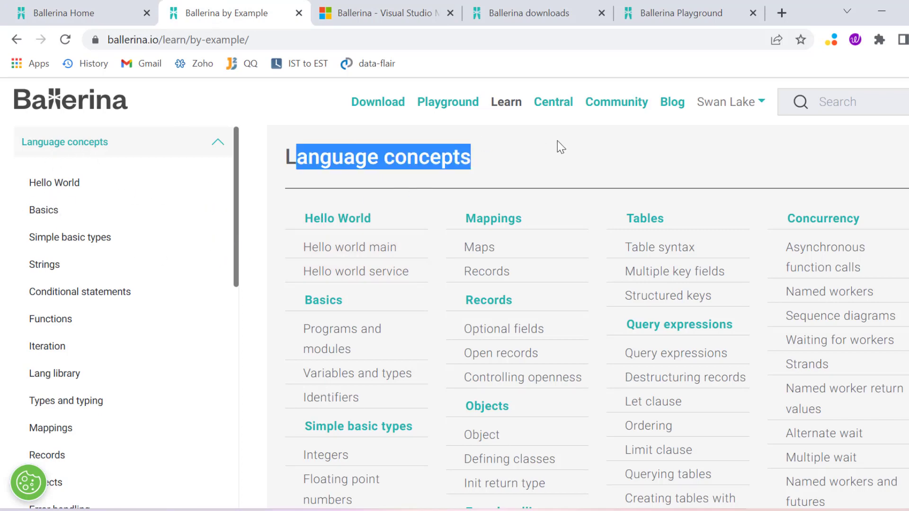
pyautogui.moveTo(338, 218)
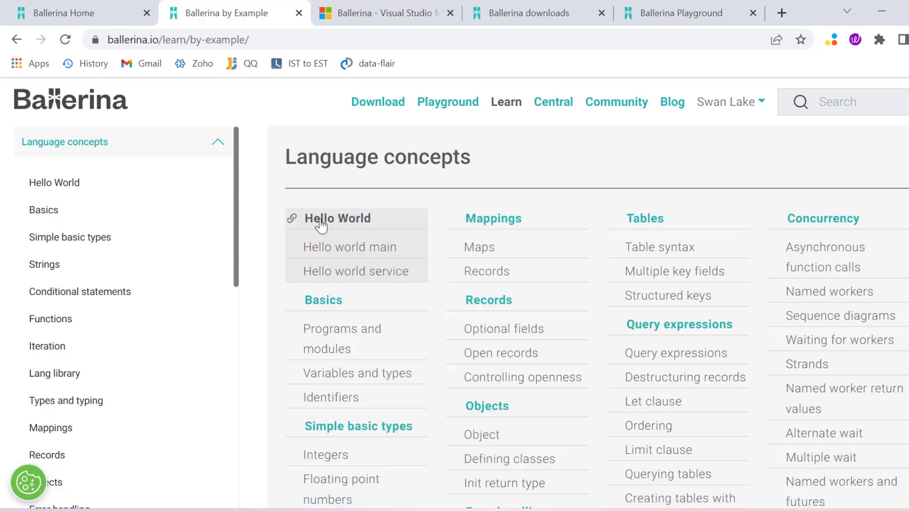
pyautogui.moveTo(342, 246)
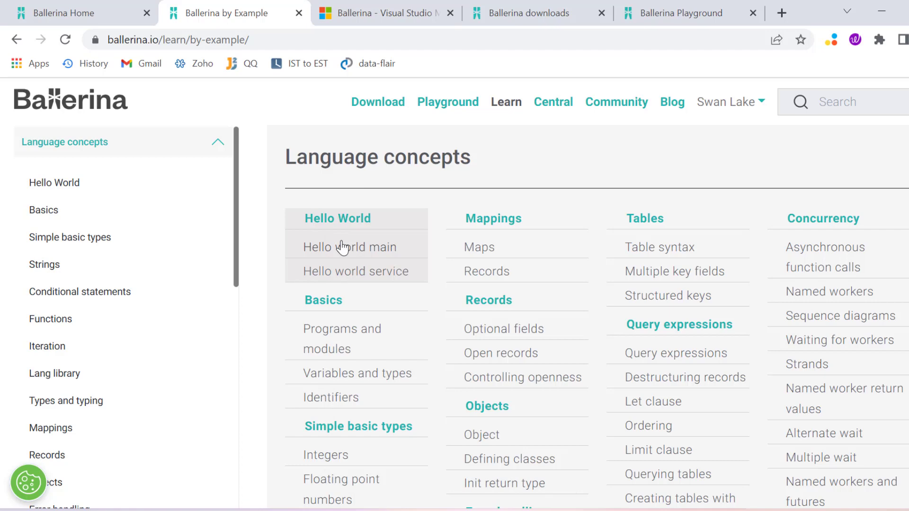
# Open the Hello world main example under Hello World.
pyautogui.click(349, 247)
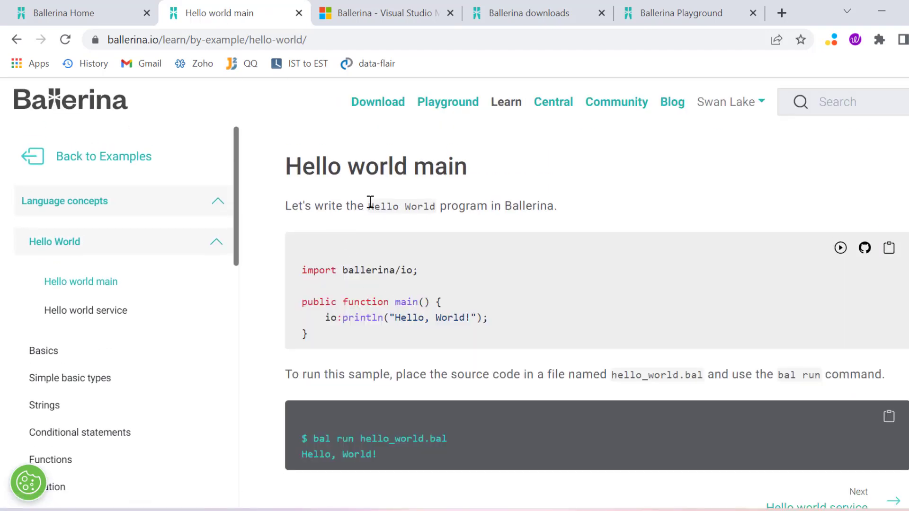
pyautogui.moveTo(303, 269)
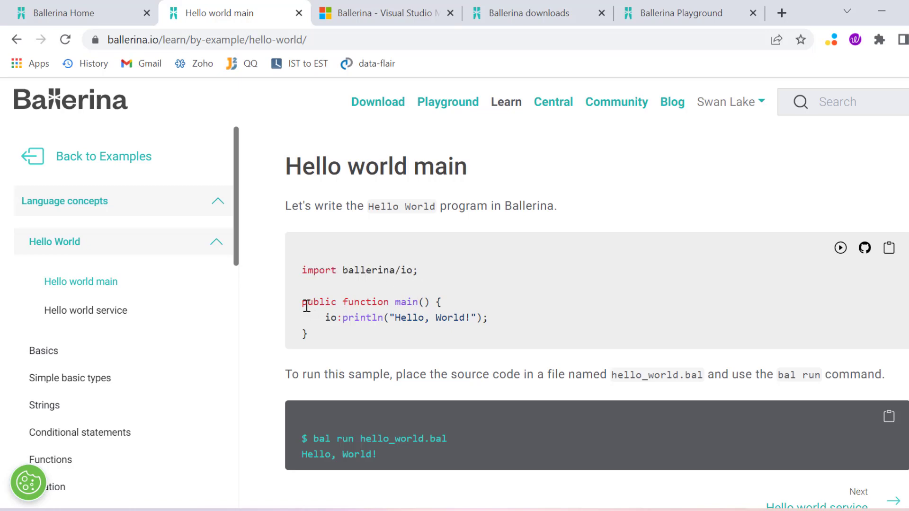
pyautogui.moveTo(321, 320)
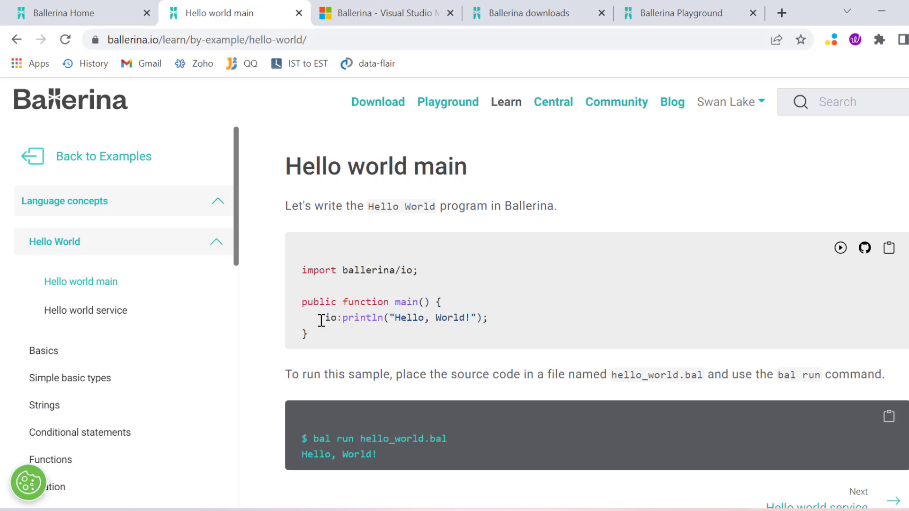
# Highlight the io:println line and the 'Hello, World!' output of the Hello world main example.
pyautogui.tripleClick(400, 318)
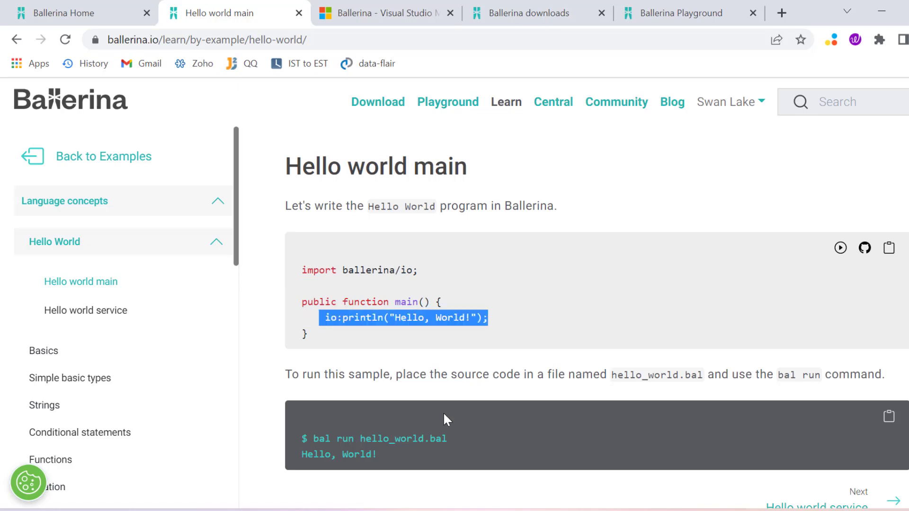
pyautogui.click(313, 438)
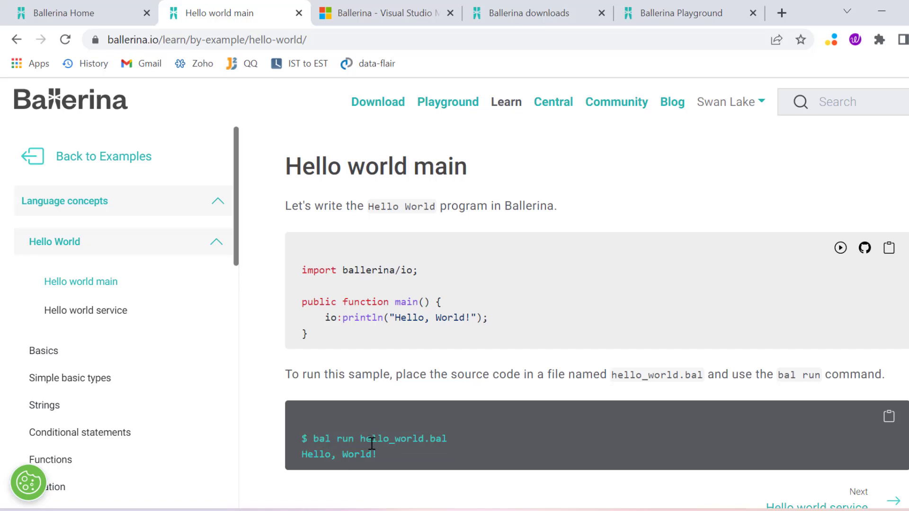
pyautogui.doubleClick(356, 455)
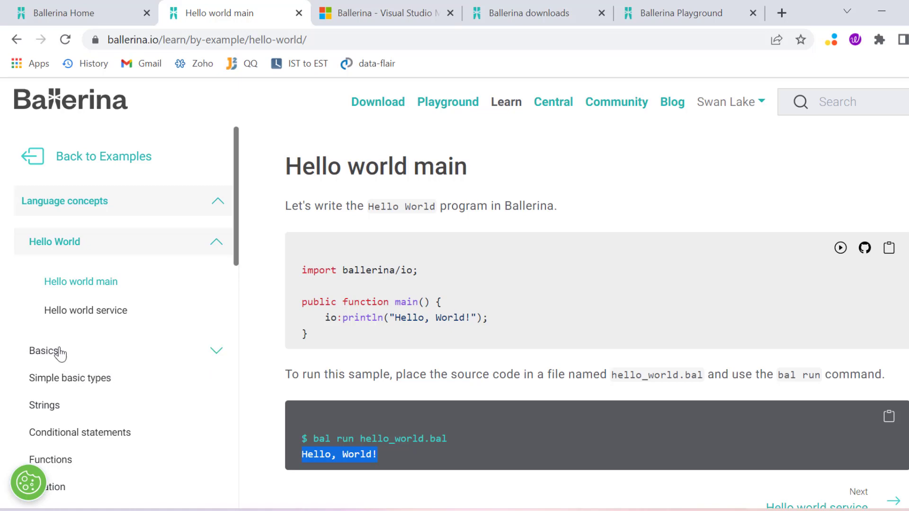
# Expand Basics, view the Variables and types example, then go back to the By Example index.
pyautogui.click(44, 350)
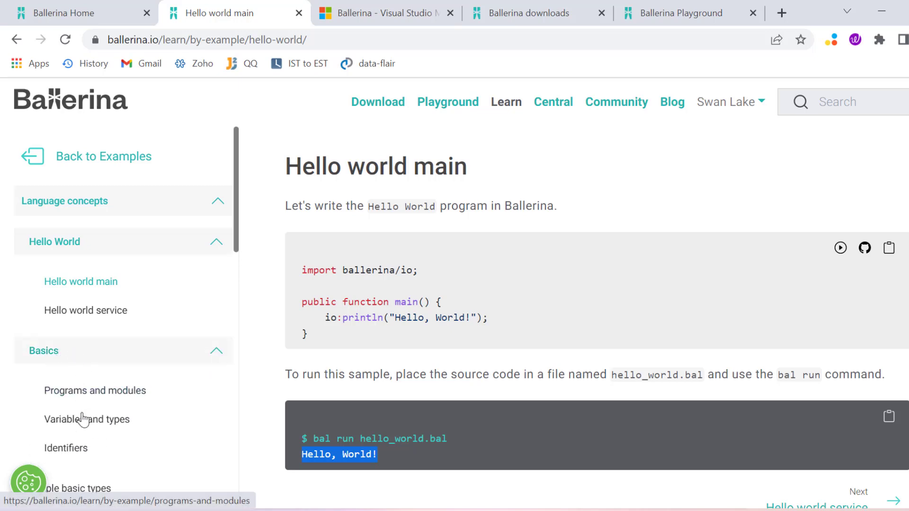
pyautogui.click(86, 420)
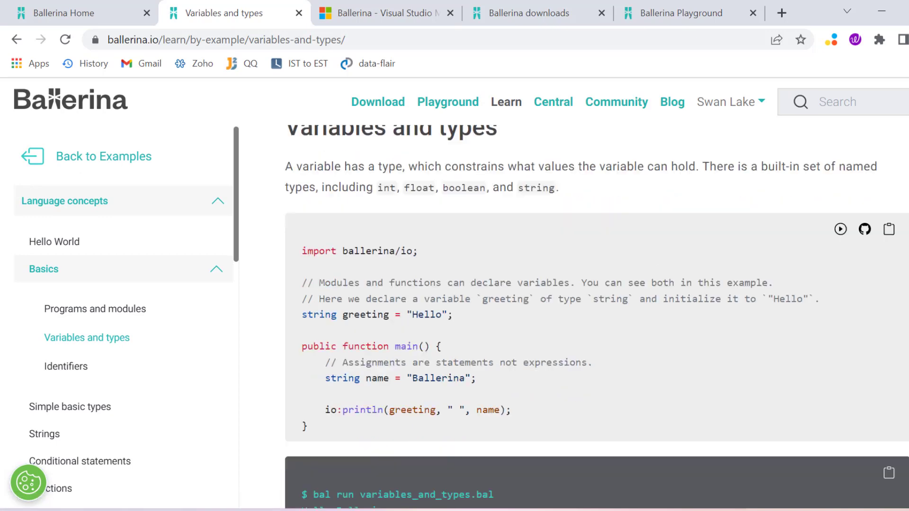
pyautogui.scroll(-3)
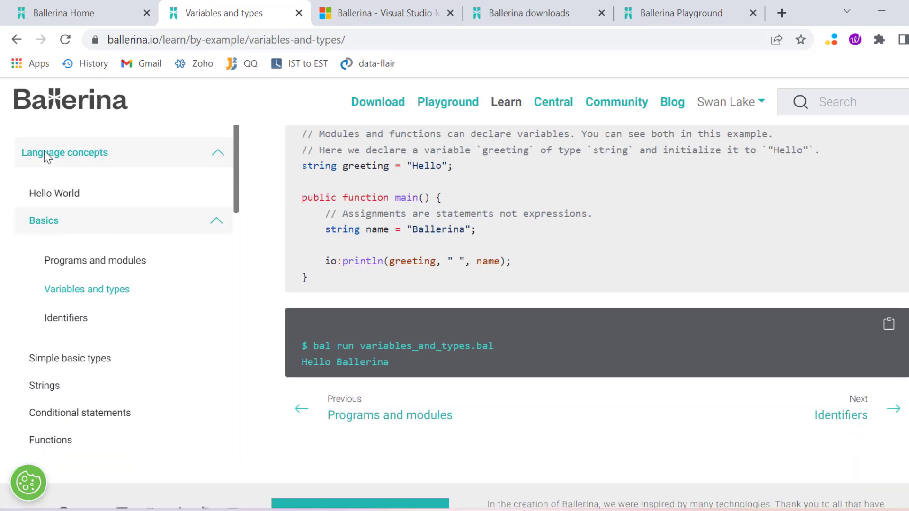
pyautogui.moveTo(16, 40)
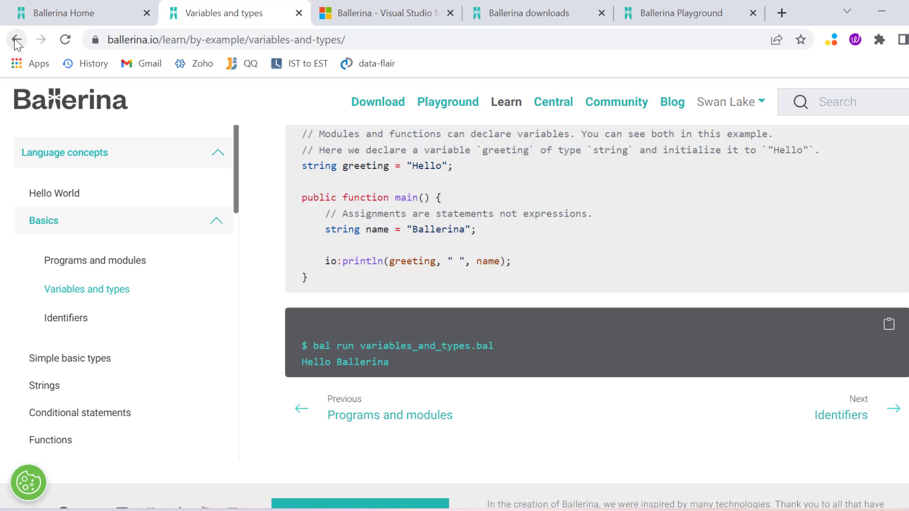
pyautogui.click(16, 39)
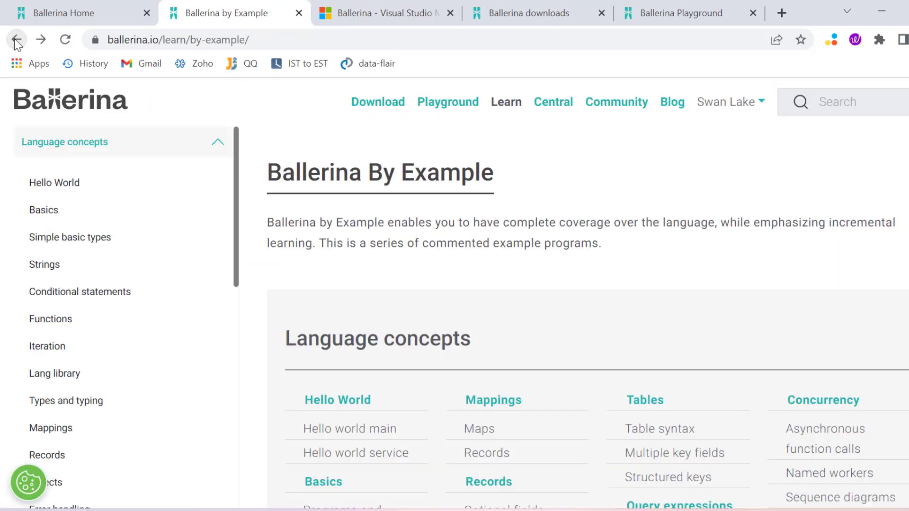
# Find and open the Foreach statement example under Iteration in the index.
pyautogui.scroll(-3)
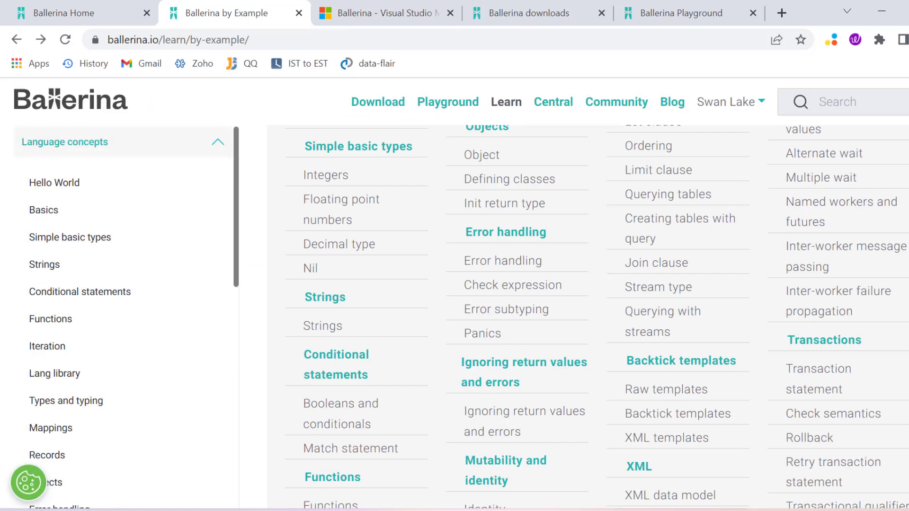
pyautogui.scroll(-3)
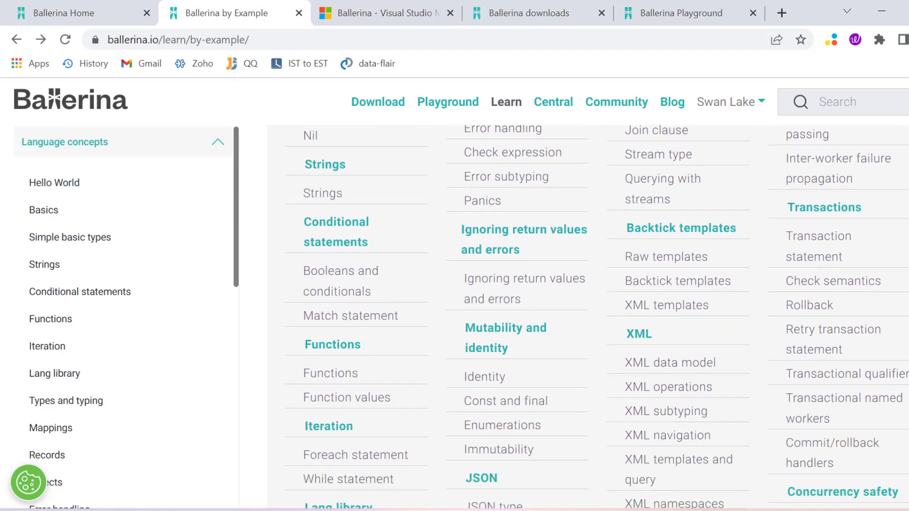
pyautogui.scroll(-3)
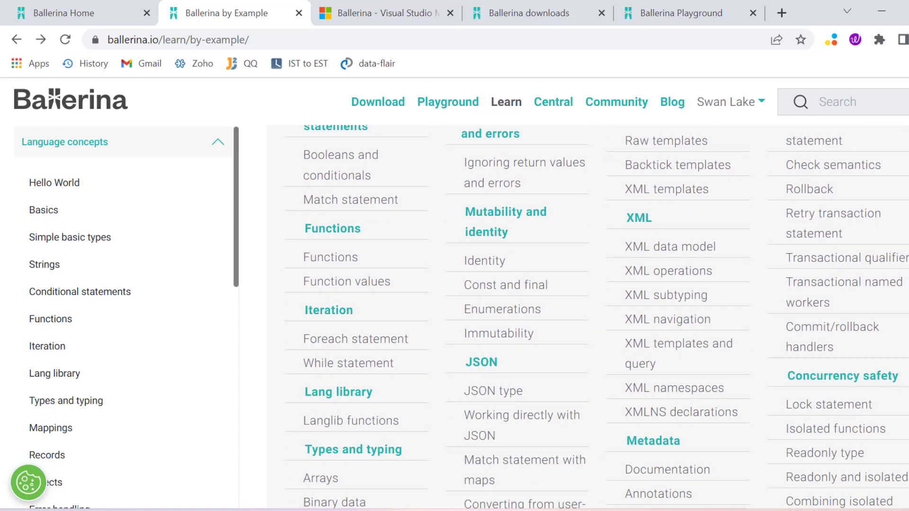
pyautogui.moveTo(343, 348)
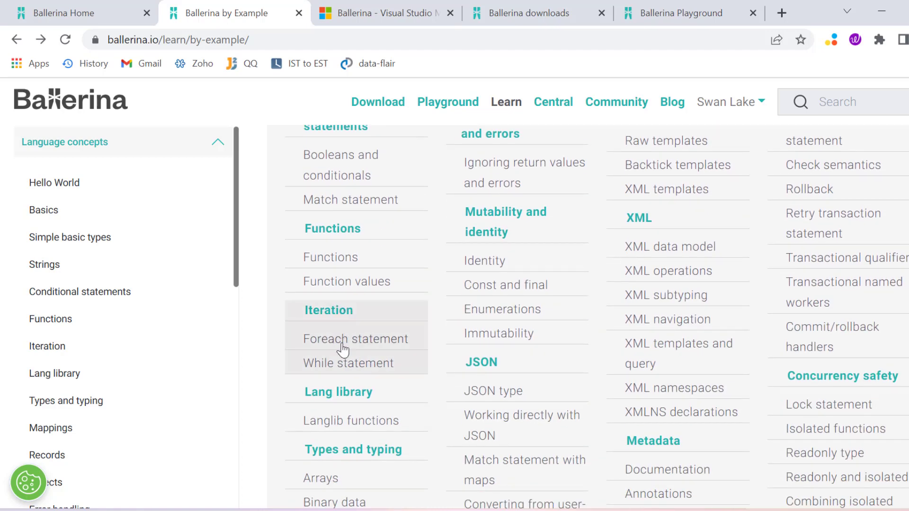
pyautogui.click(355, 340)
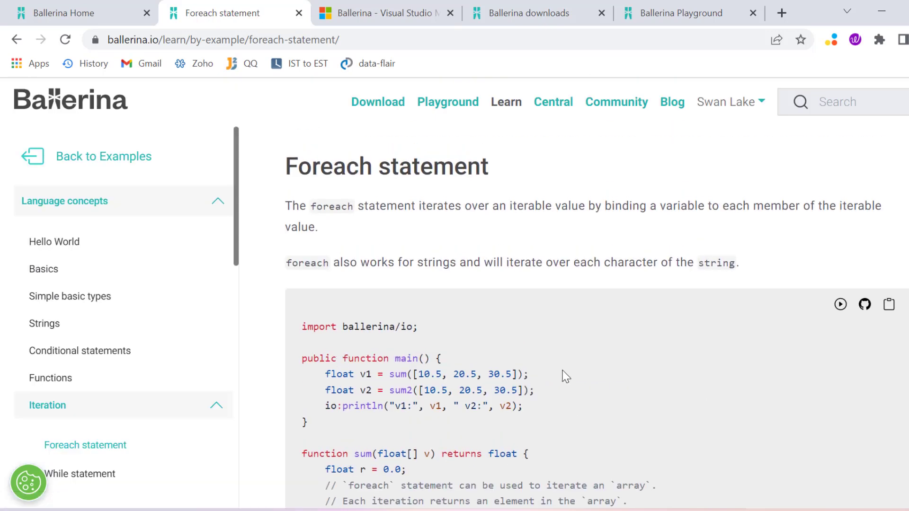
# Highlight the main function and the foreach loop inside sum, then move to the Ballerina Downloads page.
pyautogui.scroll(-3)
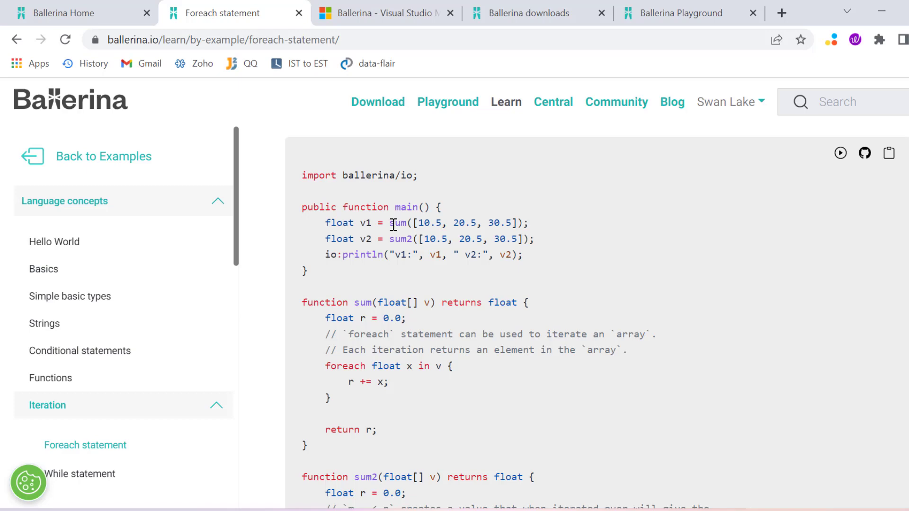
pyautogui.doubleClick(398, 223)
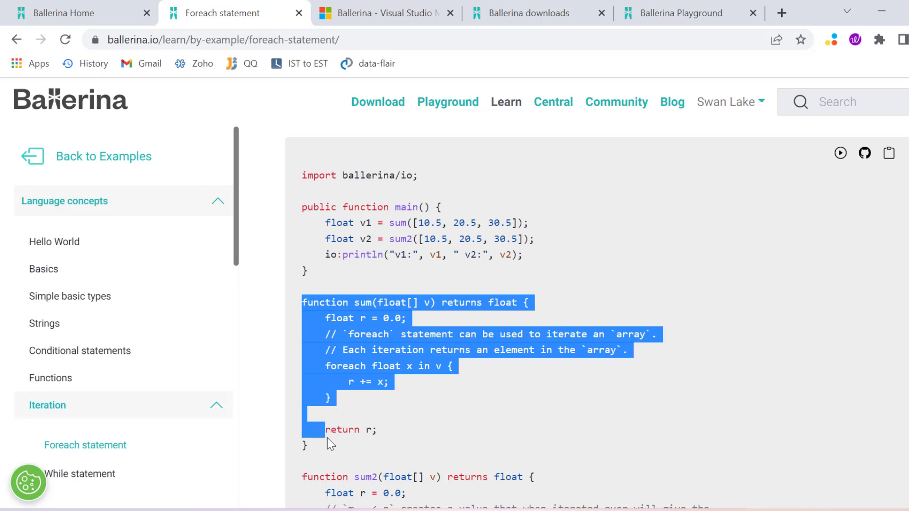
pyautogui.click(427, 239)
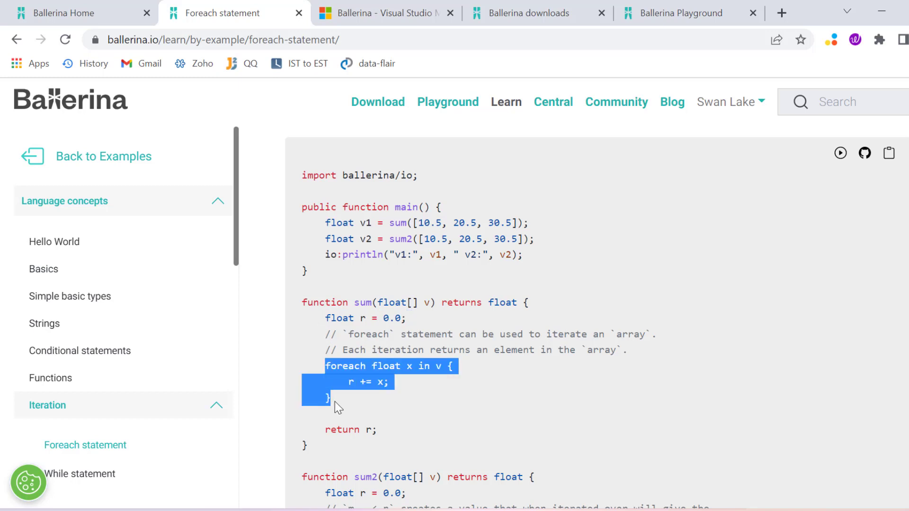
pyautogui.doubleClick(385, 366)
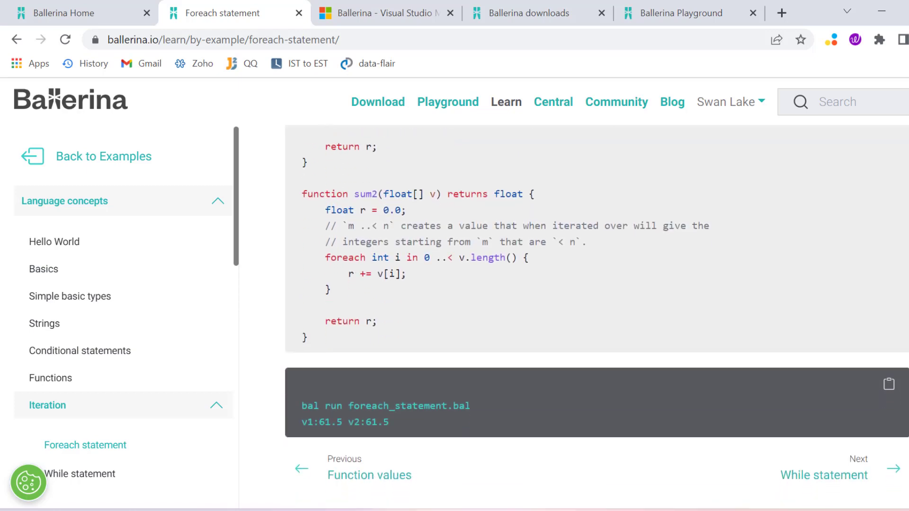
pyautogui.scroll(3)
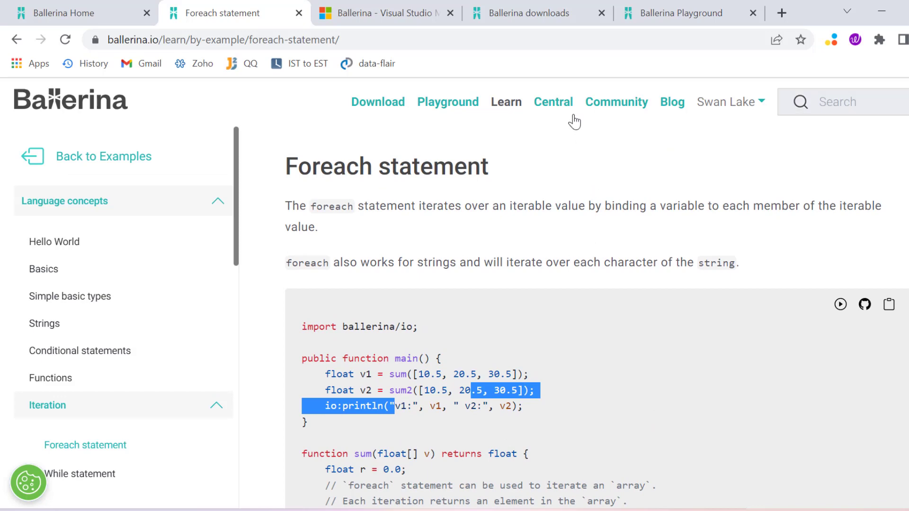
pyautogui.moveTo(355, 6)
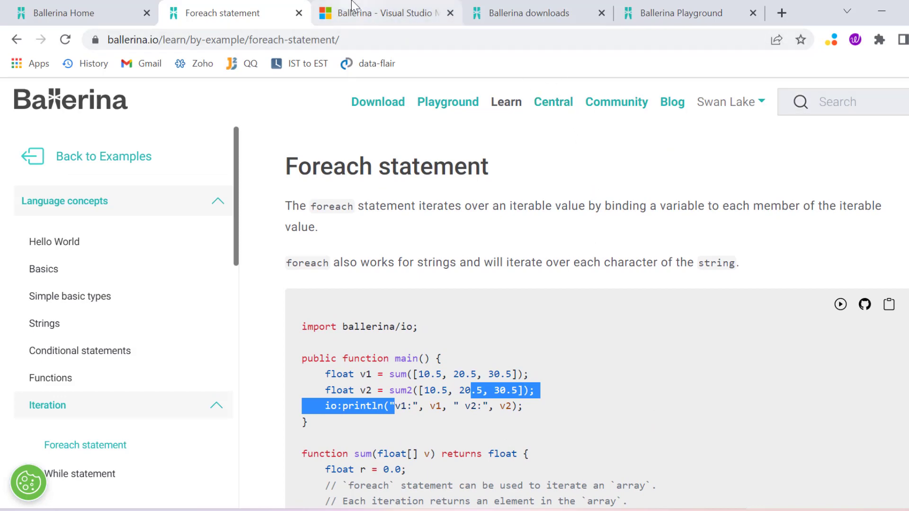
pyautogui.click(527, 12)
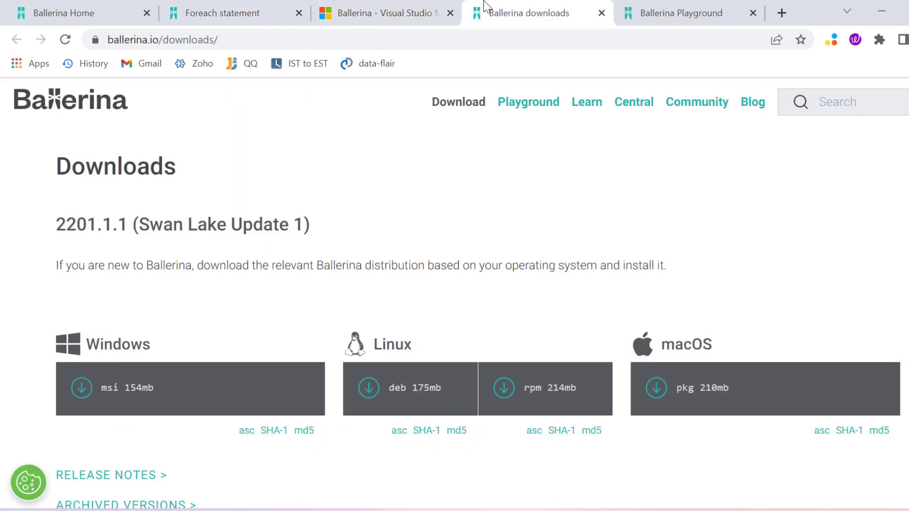
pyautogui.moveTo(698, 101)
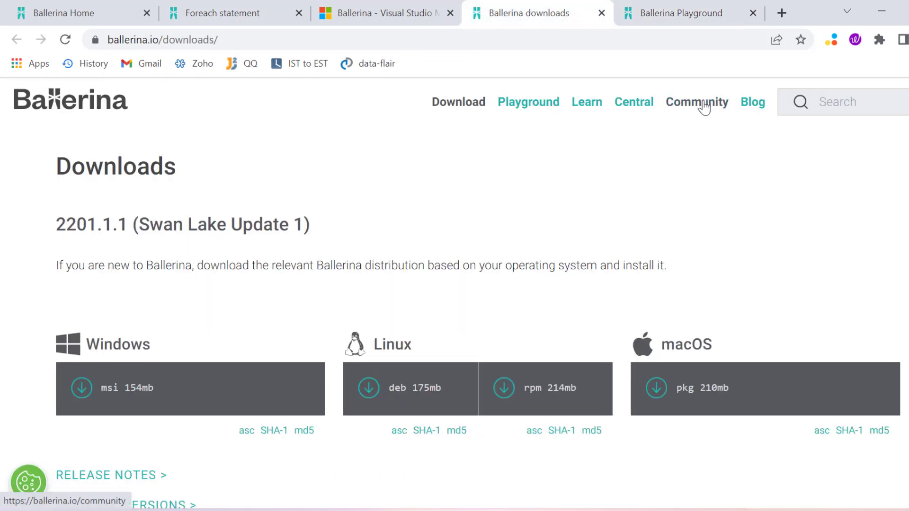
pyautogui.moveTo(556, 53)
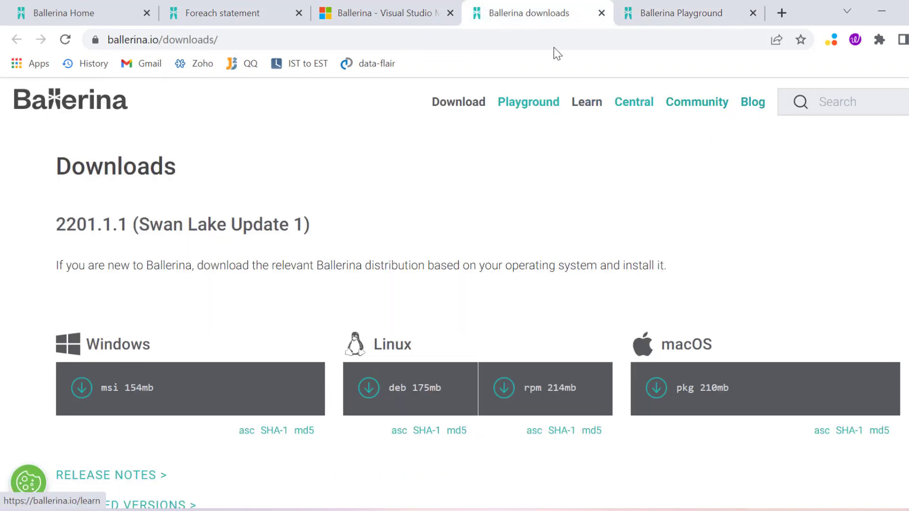
# View the WSO2 Ballerina extension on Visual Studio Marketplace and its 'Installing the Ballerina Extension' steps.
pyautogui.click(382, 12)
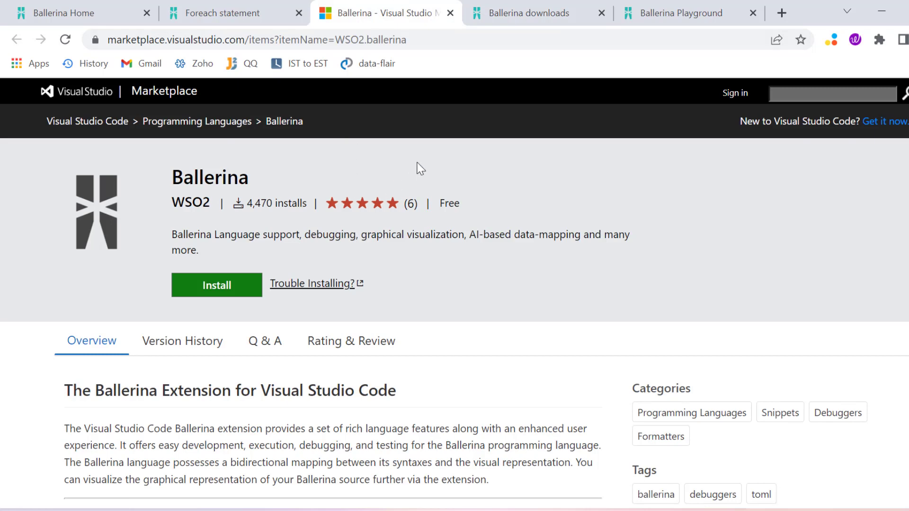
pyautogui.moveTo(87, 121)
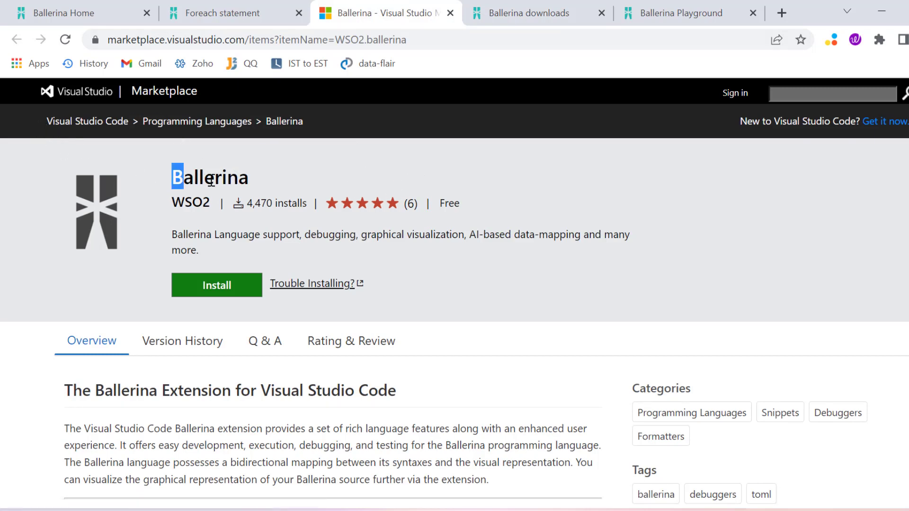
pyautogui.doubleClick(211, 178)
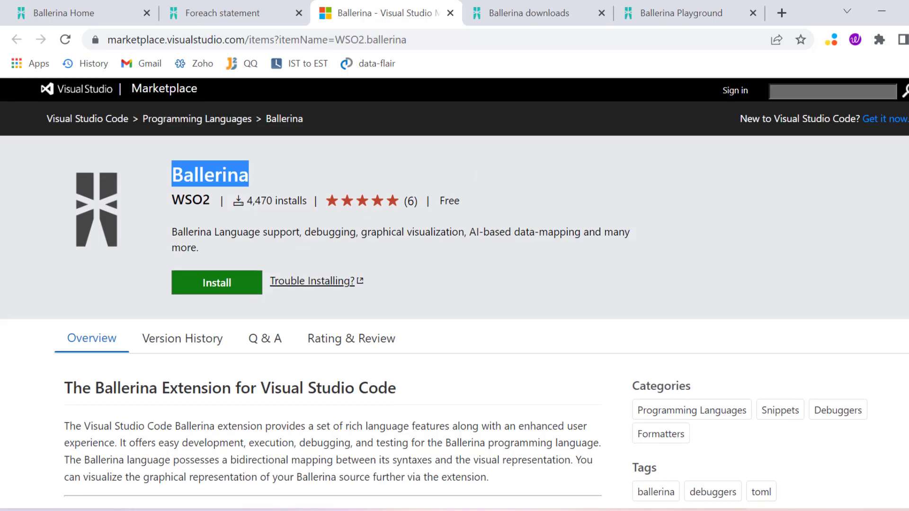
pyautogui.scroll(-3)
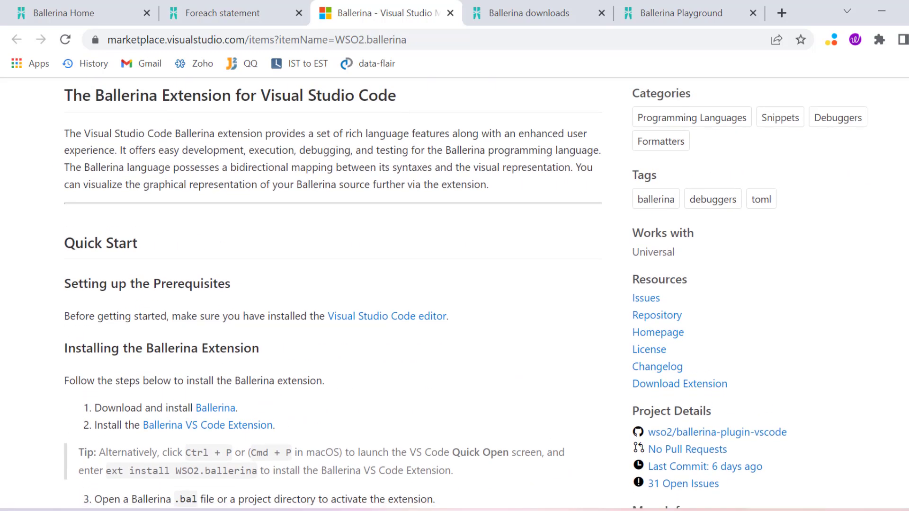
pyautogui.scroll(-3)
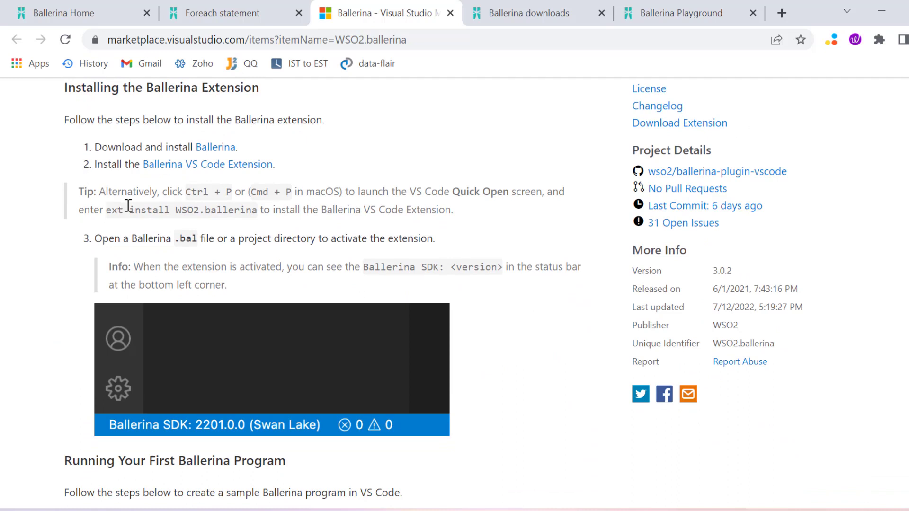
pyautogui.moveTo(147, 226)
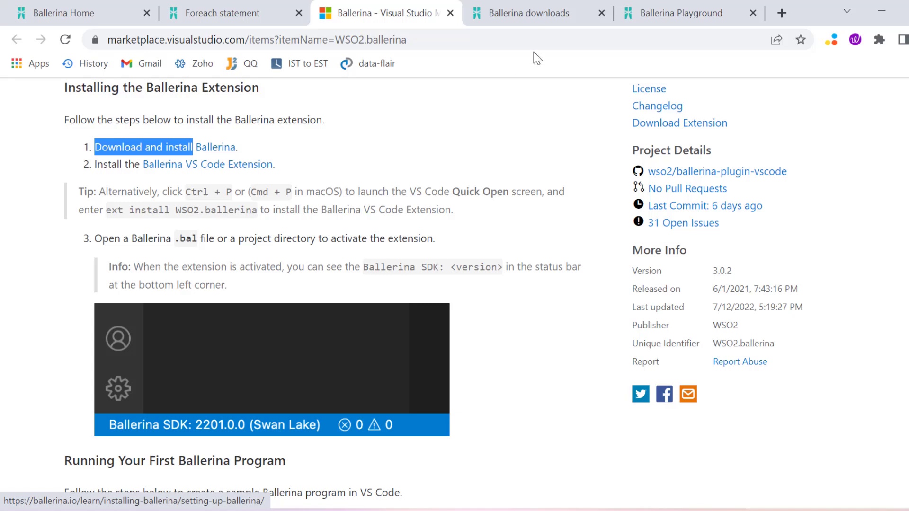
# Return to the Downloads page showing the Swan Lake Windows msi, Linux and macOS installers.
pyautogui.click(527, 12)
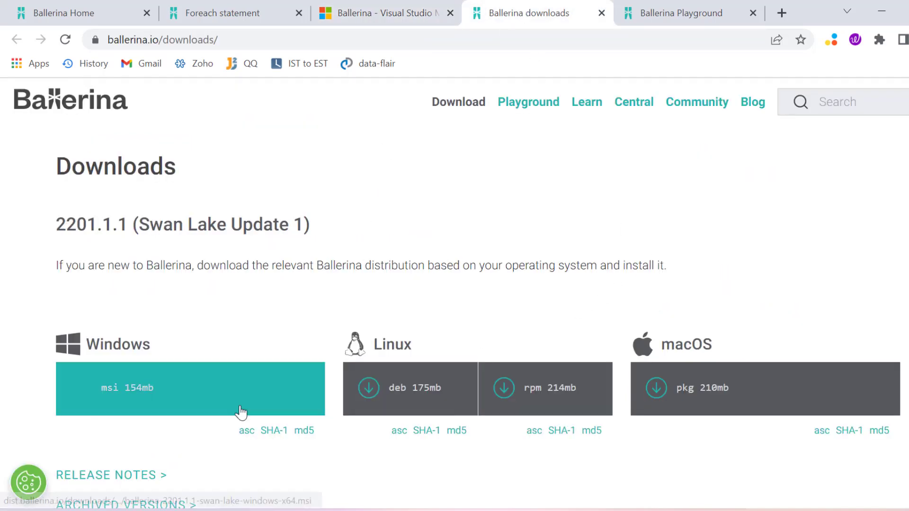
pyautogui.scroll(-3)
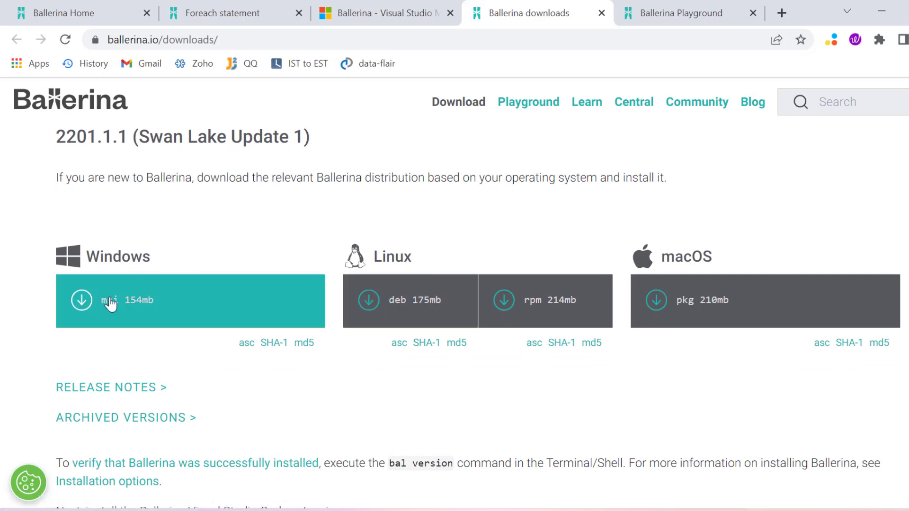
pyautogui.moveTo(110, 304)
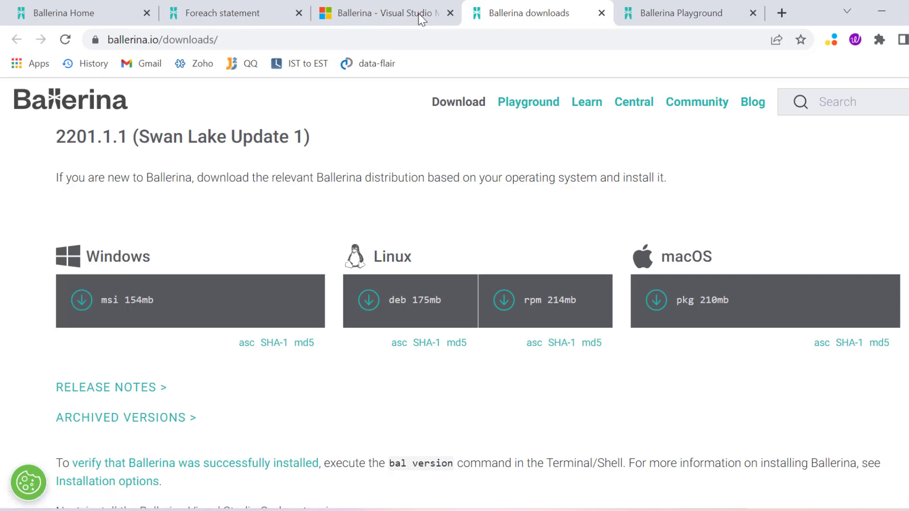
# Return to the Ballerina extension tab, highlight '.bal' in step 3, and reach 'Running Your First Ballerina Program'.
pyautogui.click(382, 12)
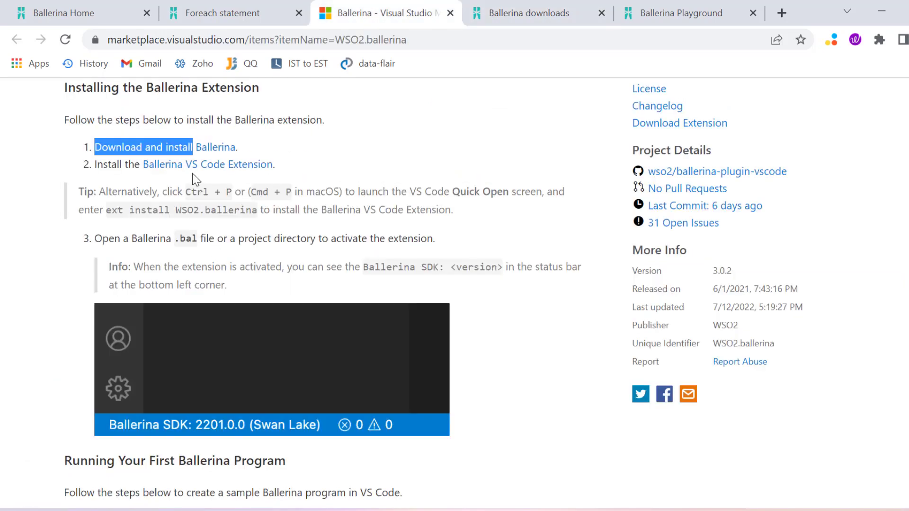
pyautogui.moveTo(207, 164)
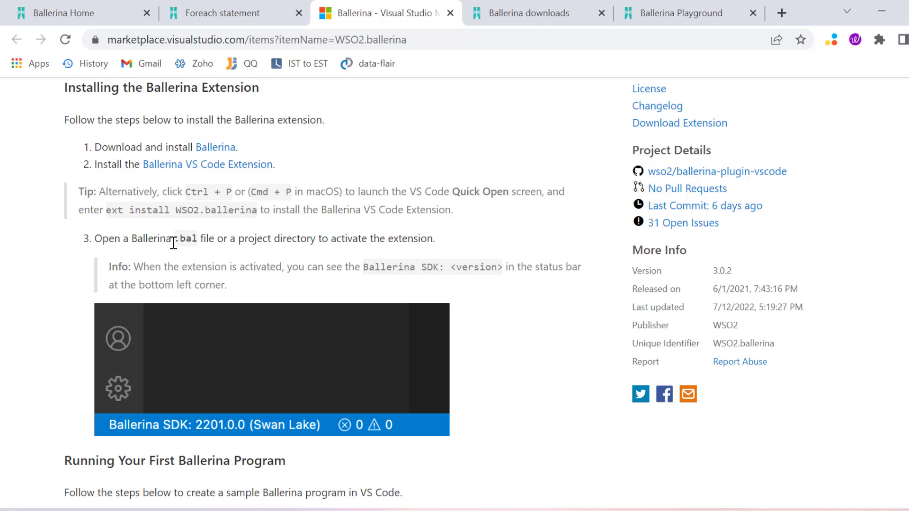
pyautogui.doubleClick(185, 238)
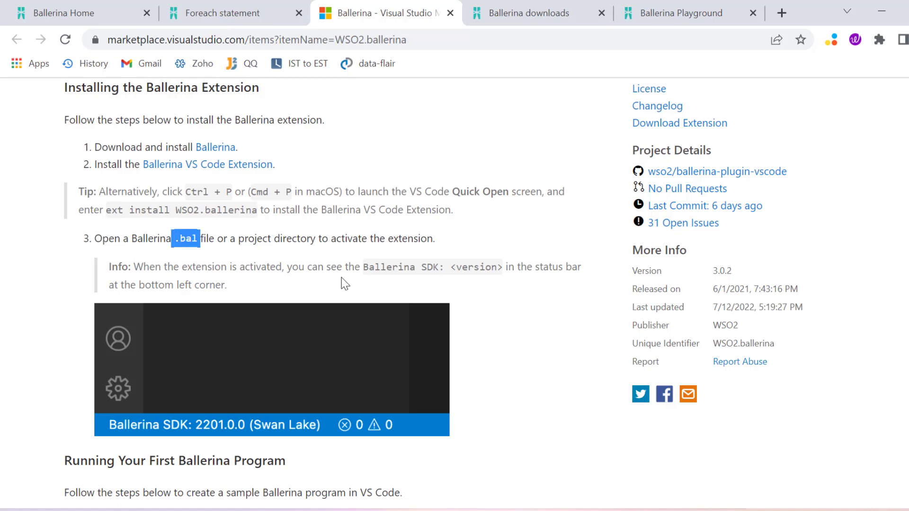
pyautogui.scroll(-3)
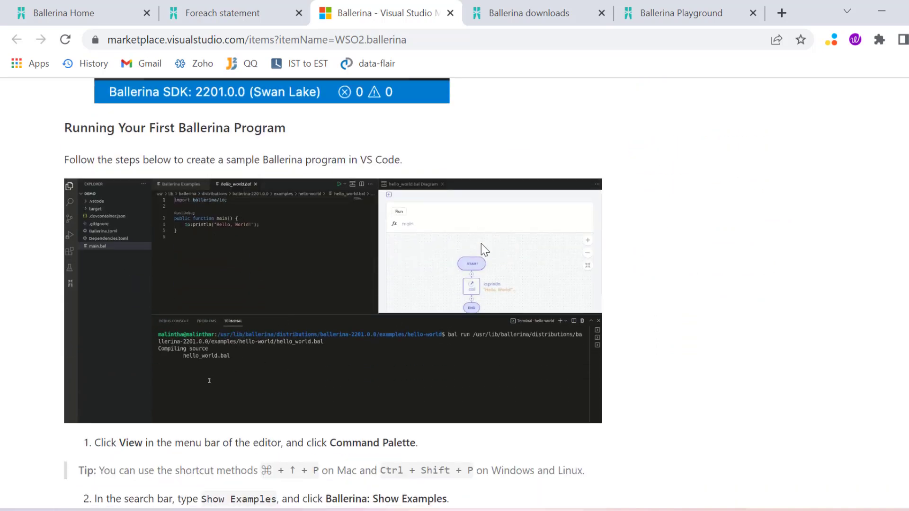
pyautogui.moveTo(516, 271)
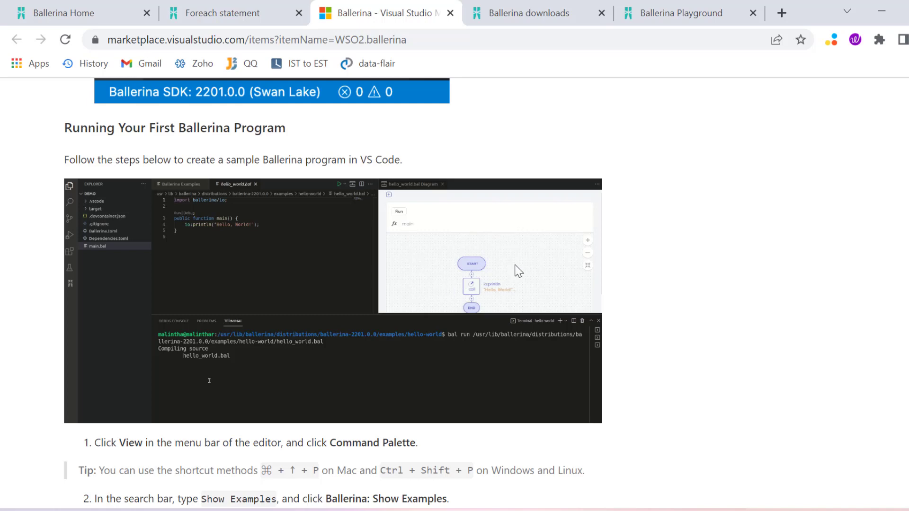
pyautogui.moveTo(464, 311)
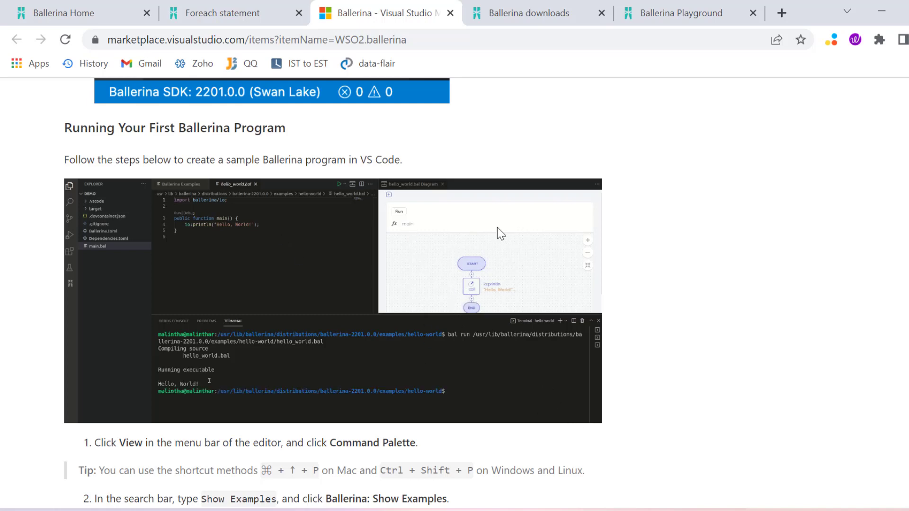
pyautogui.moveTo(233, 369)
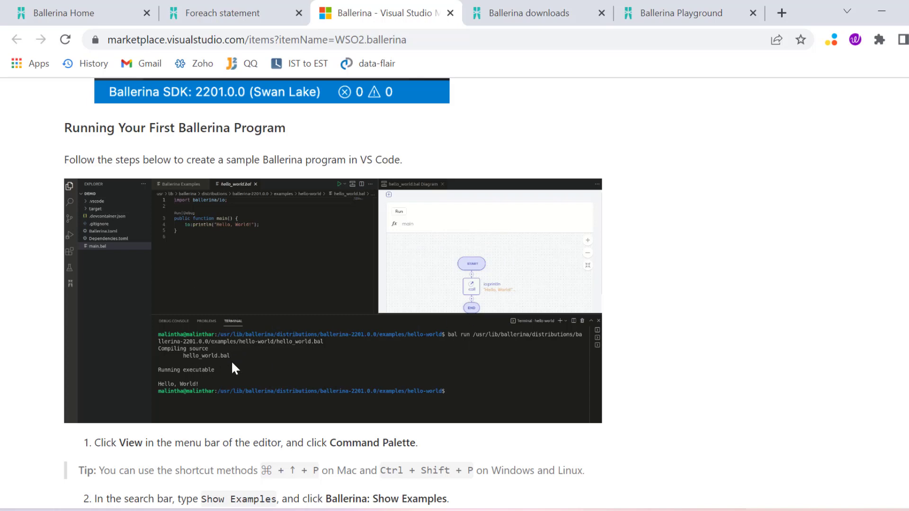
# Read down past Functionalities, Low Code View and the settings list to the Troubleshooting heading.
pyautogui.scroll(-3)
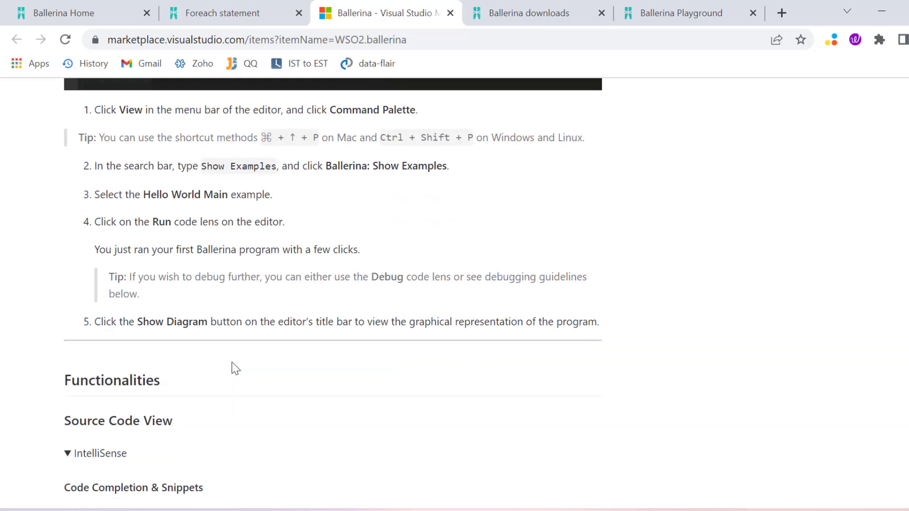
pyautogui.scroll(-3)
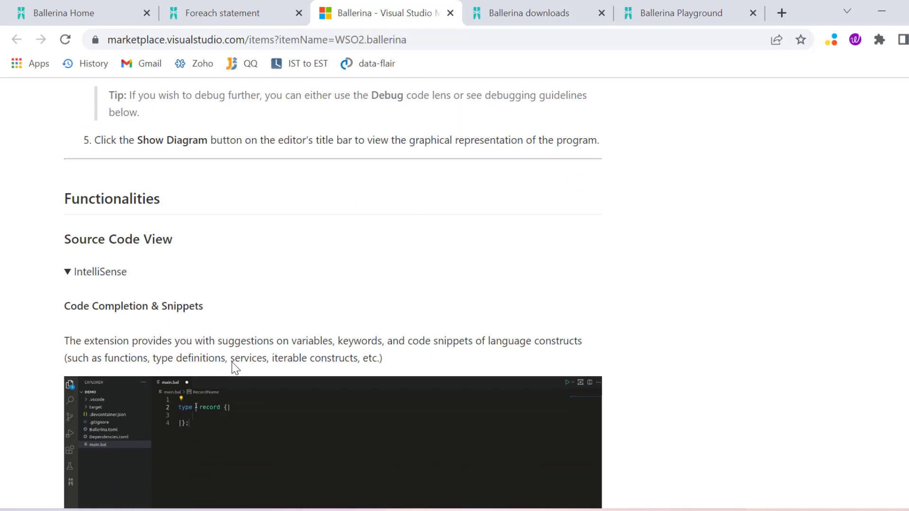
pyautogui.scroll(-3)
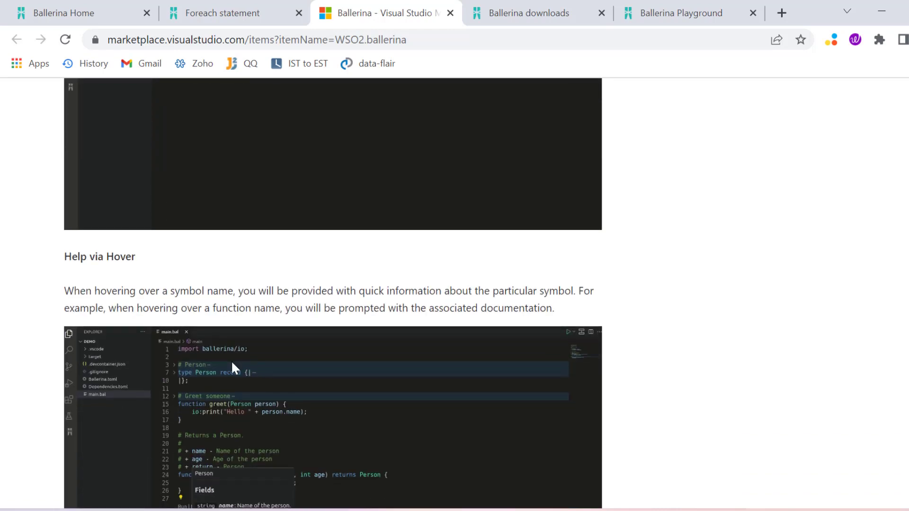
pyautogui.scroll(-3)
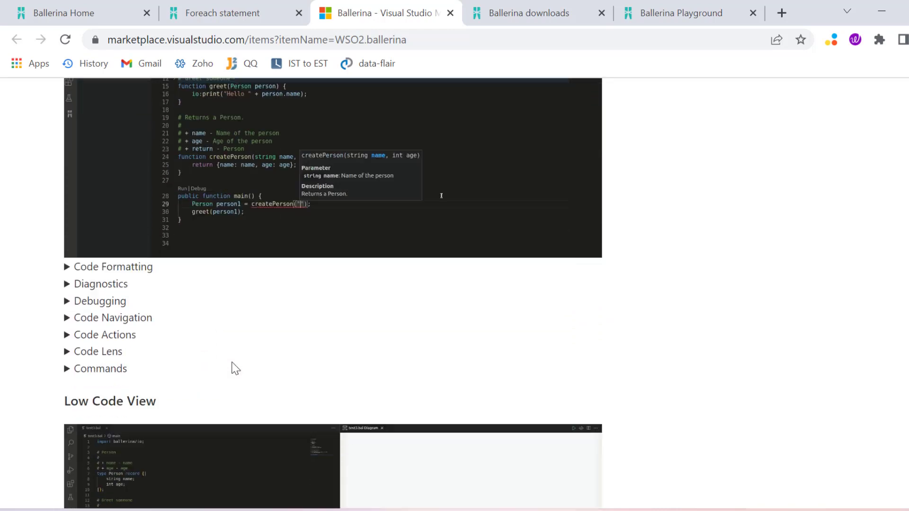
pyautogui.scroll(-3)
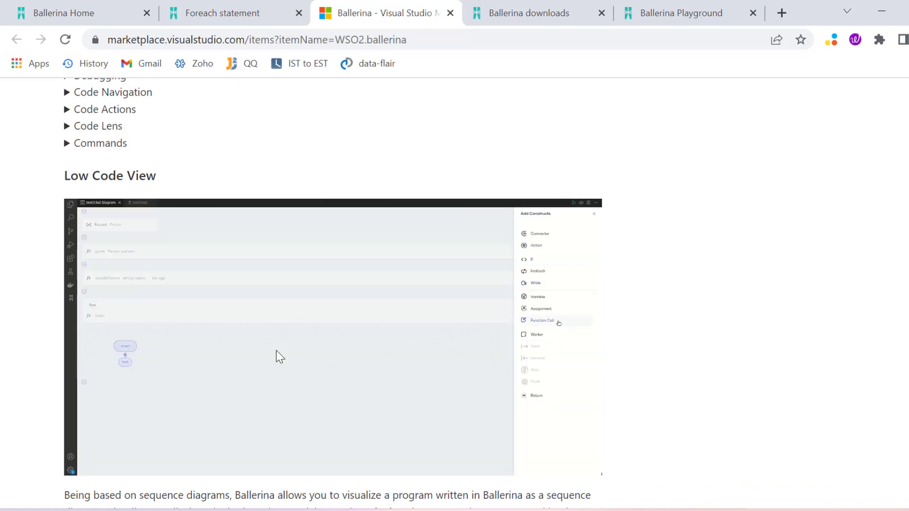
pyautogui.click(538, 296)
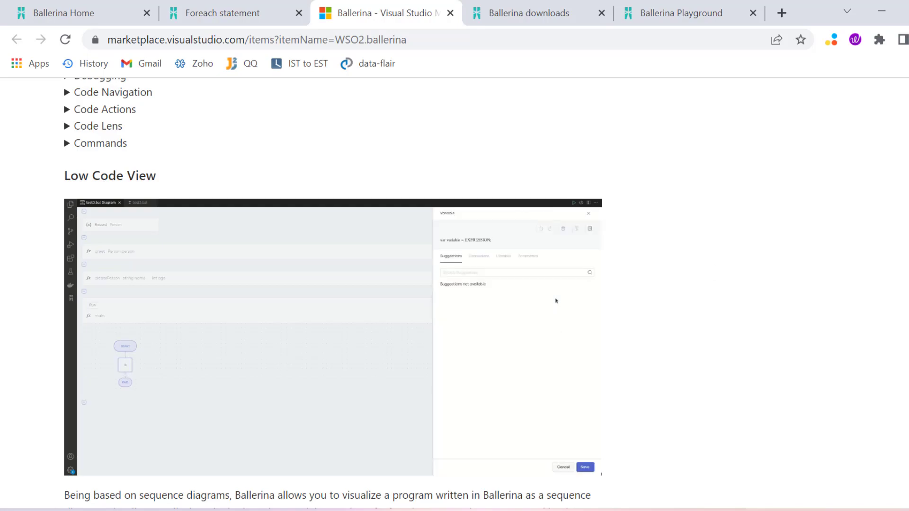
pyautogui.scroll(-3)
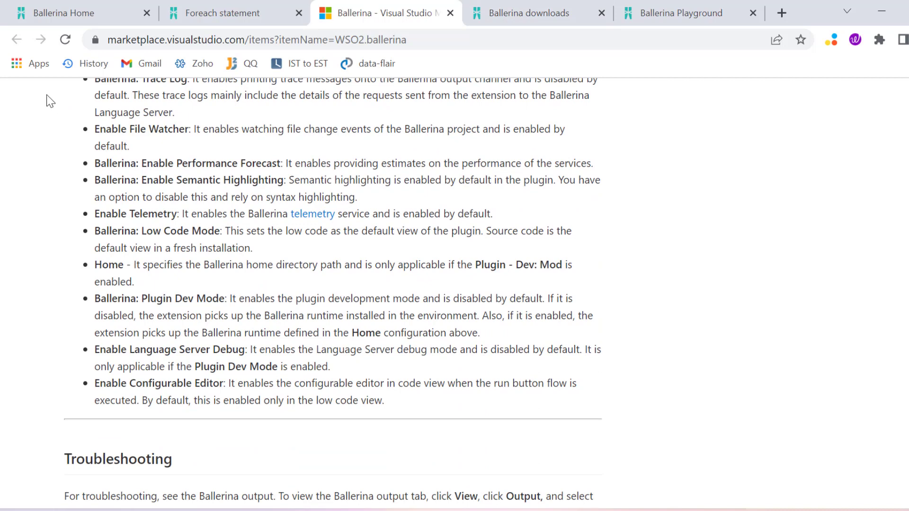
# Revisit the Ballerina downloads tab, then the Playground tab, then return to the Ballerina home tab.
pyautogui.click(531, 13)
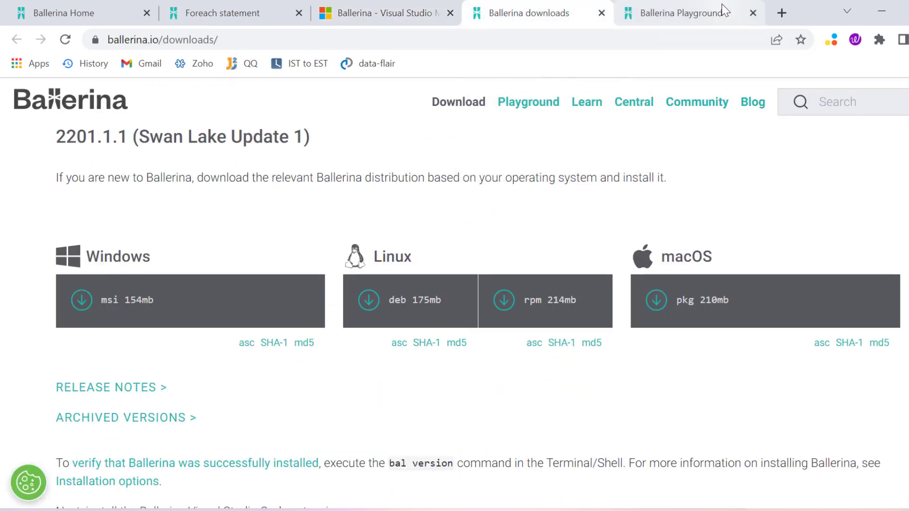
pyautogui.click(684, 12)
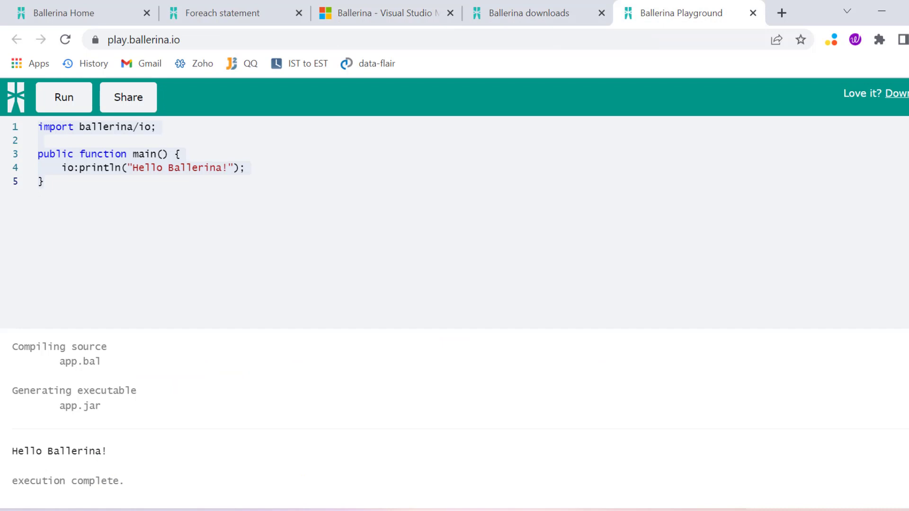
pyautogui.click(76, 13)
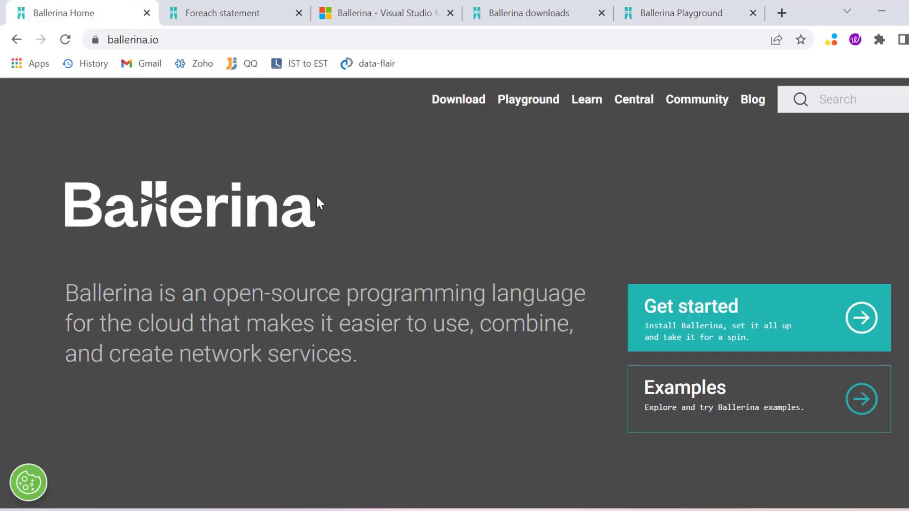
# Go to the Learn Ballerina page, reach 'Learn the language', and choose Network interaction.
pyautogui.click(585, 99)
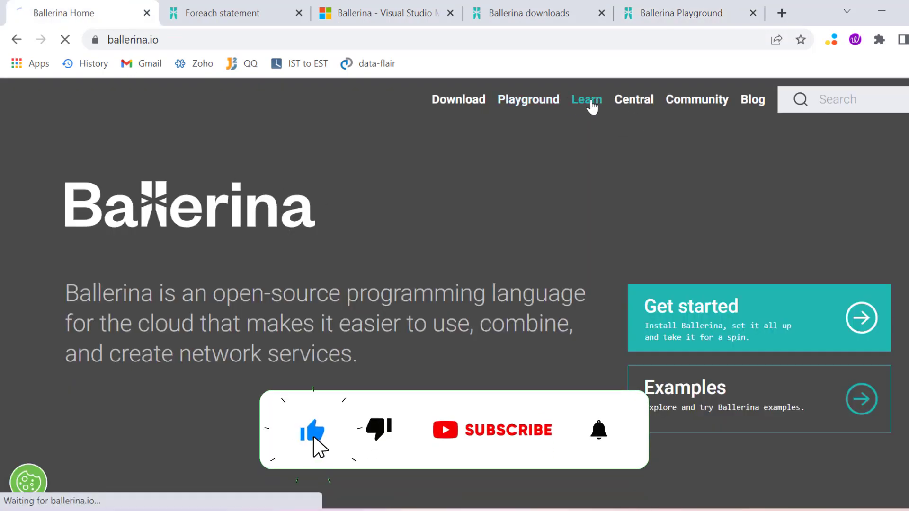
pyautogui.click(586, 100)
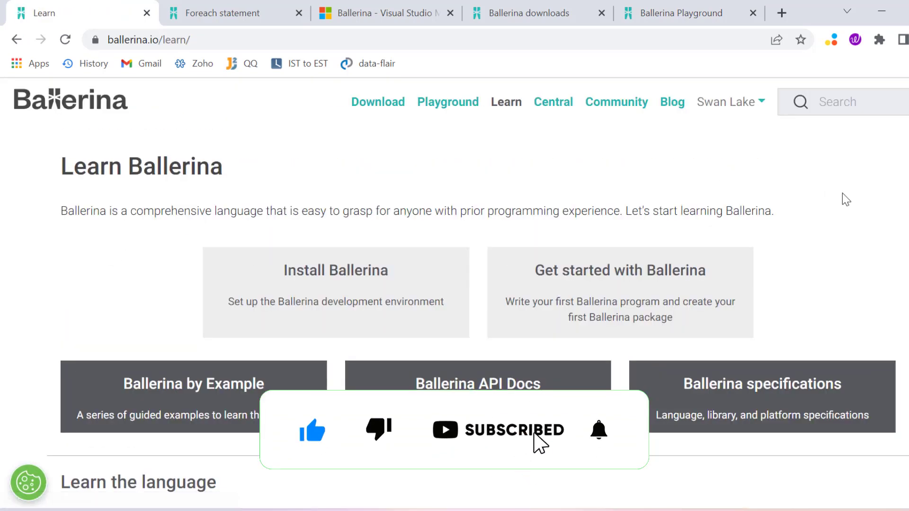
pyautogui.scroll(-3)
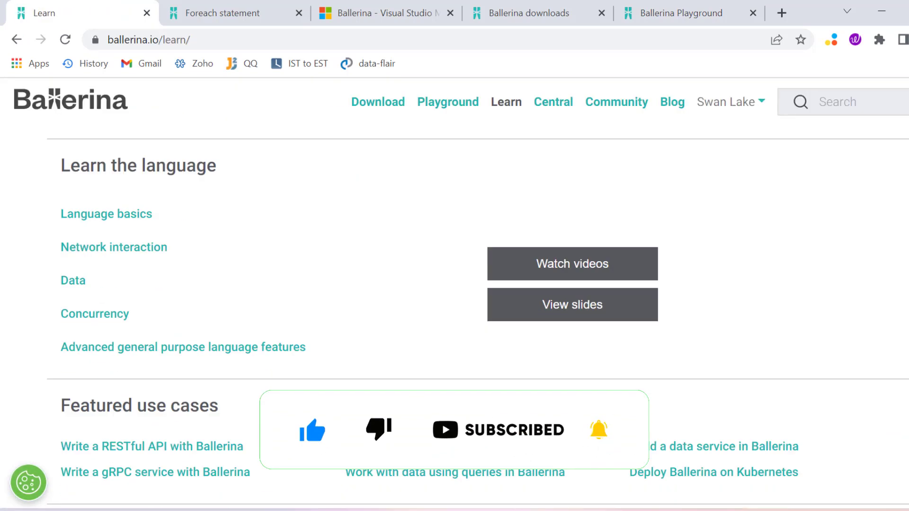
pyautogui.scroll(-3)
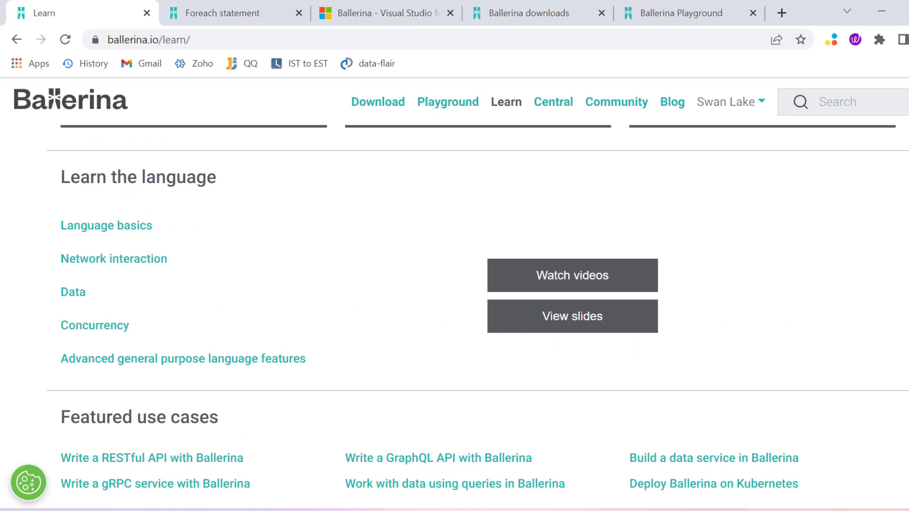
pyautogui.click(113, 258)
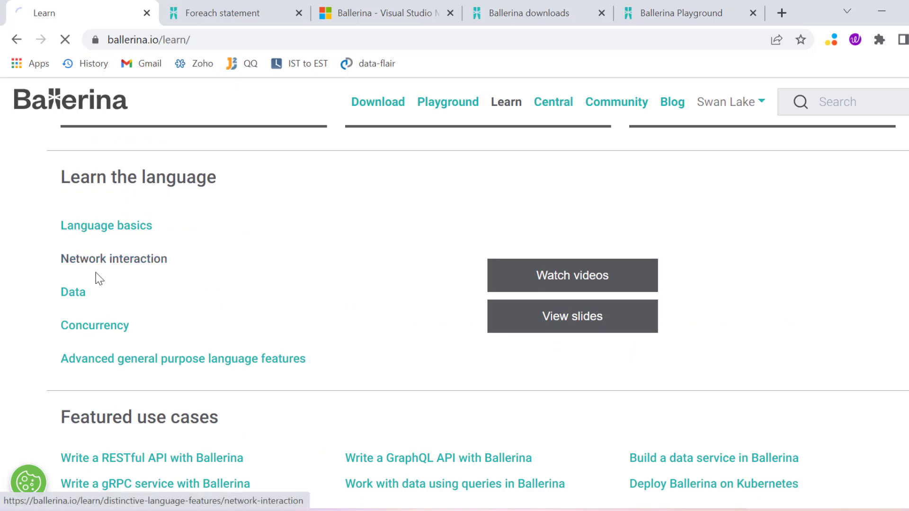
# Read the Network interaction lesson, highlighting 'possible' briefly, down to the Consume services email client example.
pyautogui.click(114, 258)
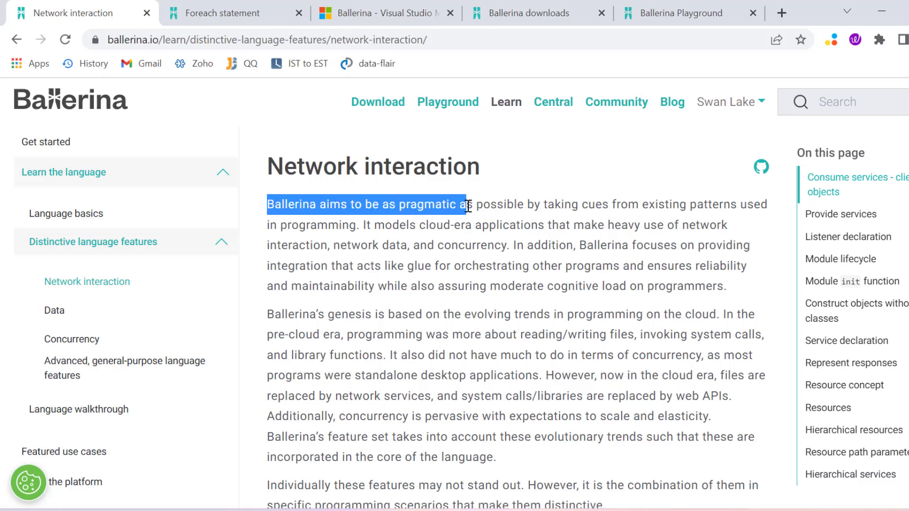
pyautogui.doubleClick(499, 204)
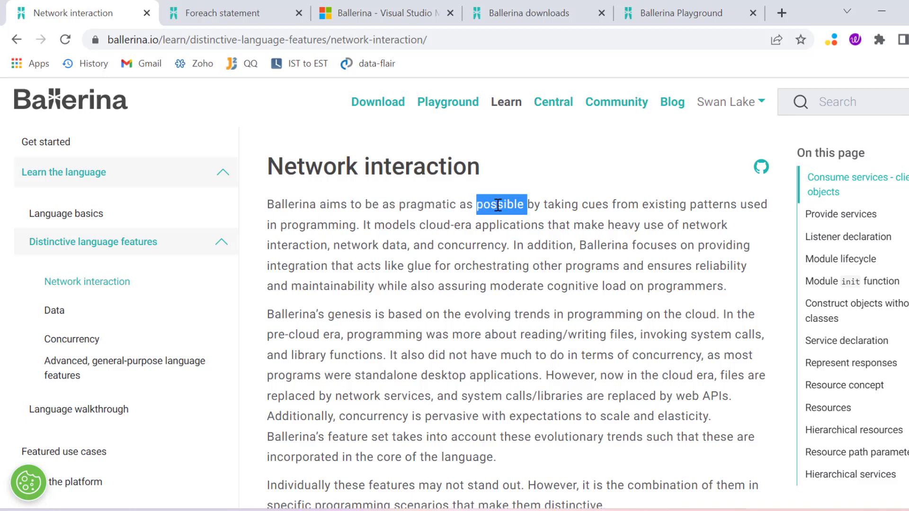
pyautogui.moveTo(725, 205)
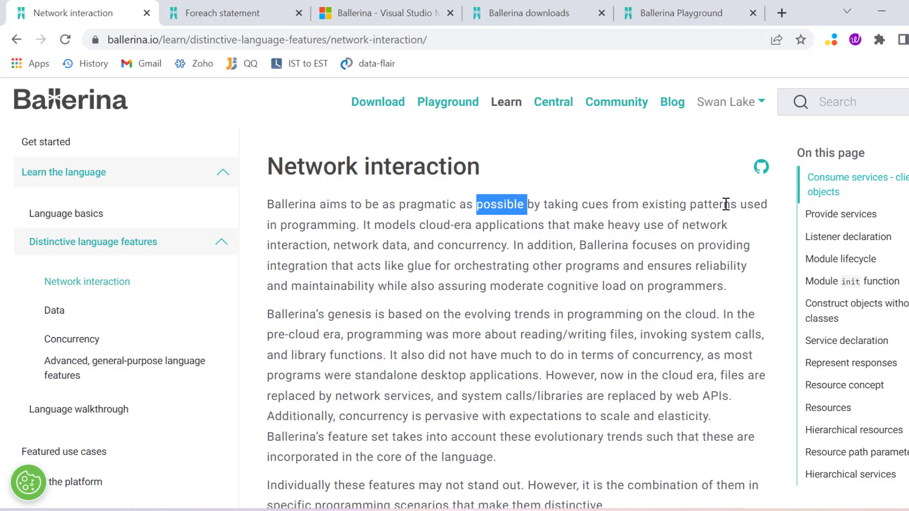
pyautogui.click(328, 231)
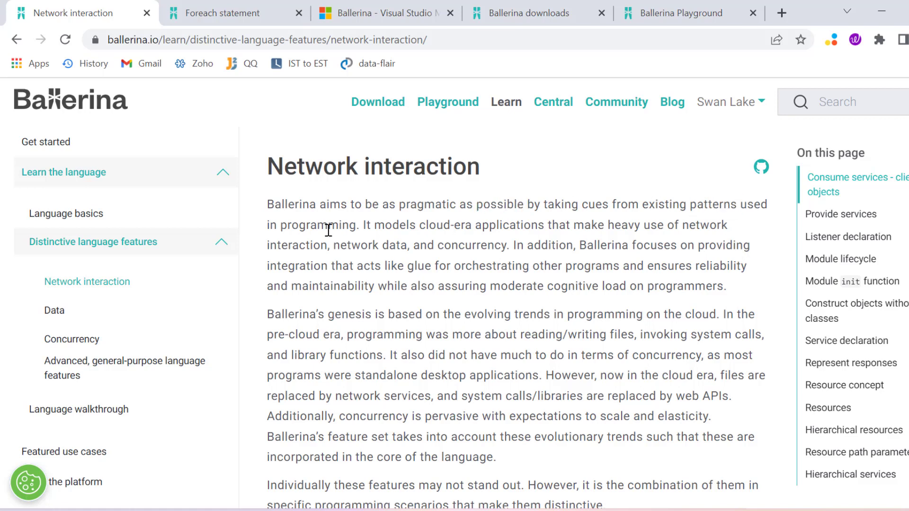
pyautogui.scroll(-3)
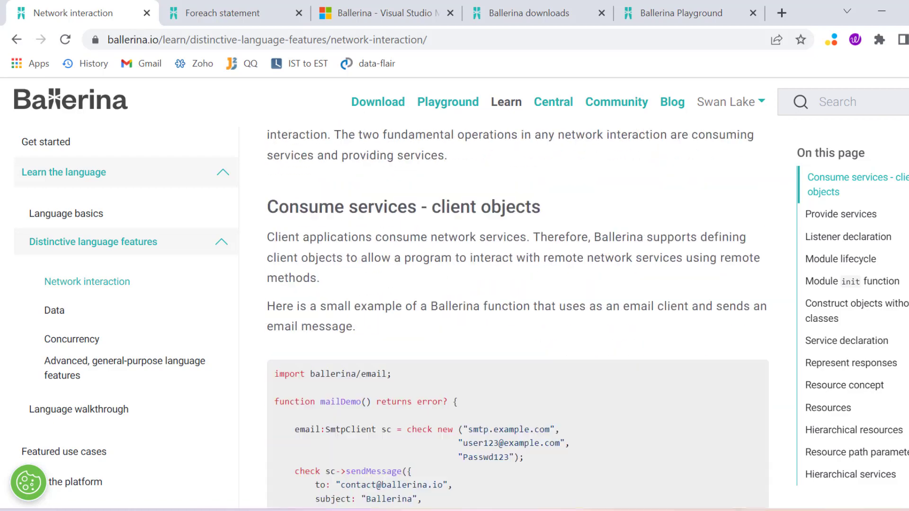
pyautogui.scroll(-3)
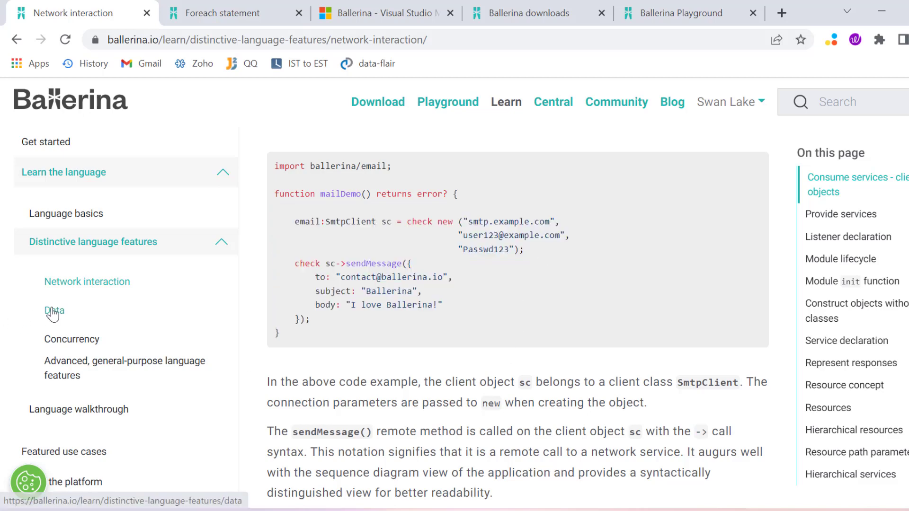
# Switch to the Data lesson from the left sidebar and skim down through its content.
pyautogui.click(54, 311)
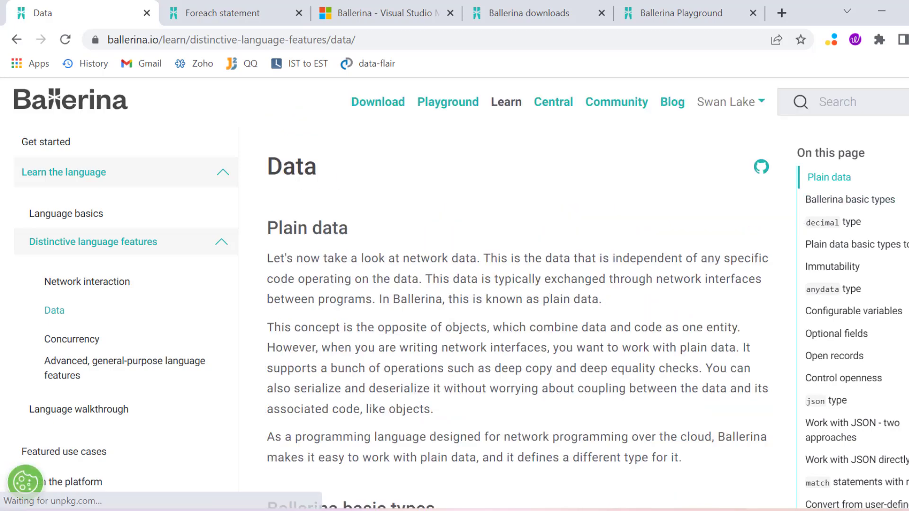
pyautogui.scroll(-3)
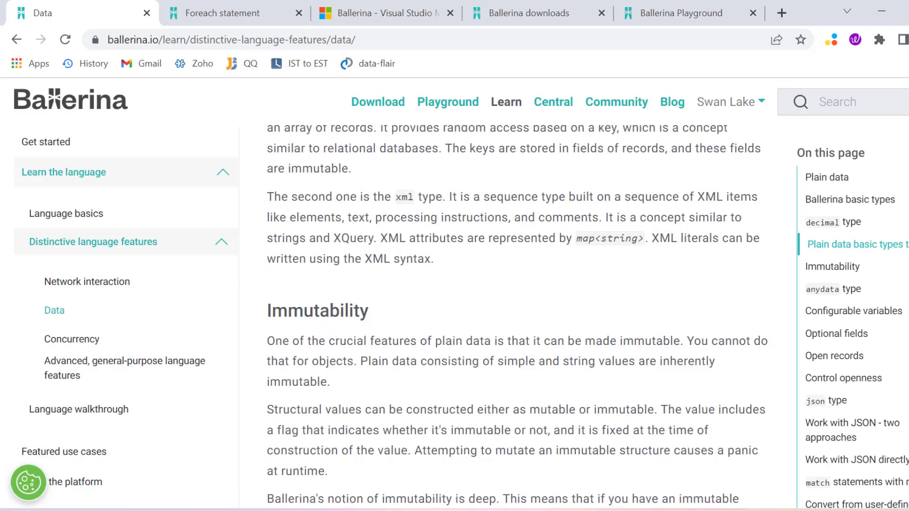
pyautogui.scroll(-3)
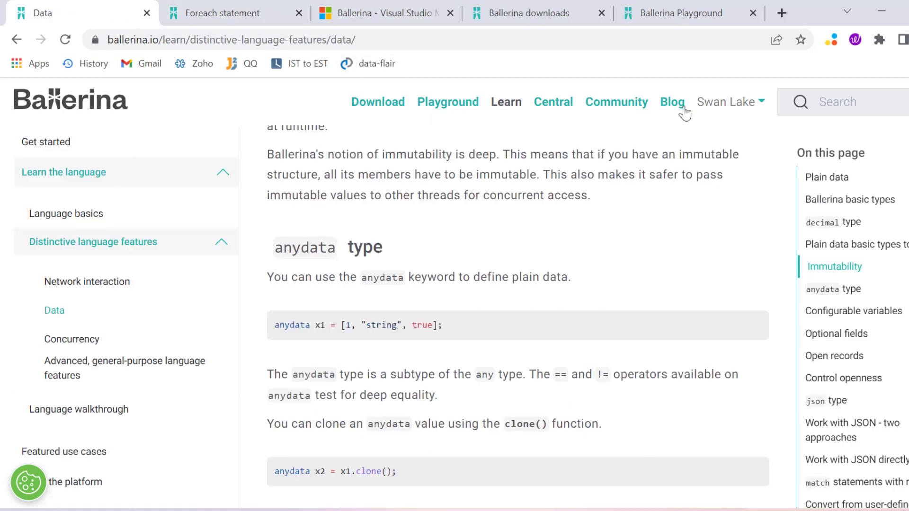
pyautogui.moveTo(447, 102)
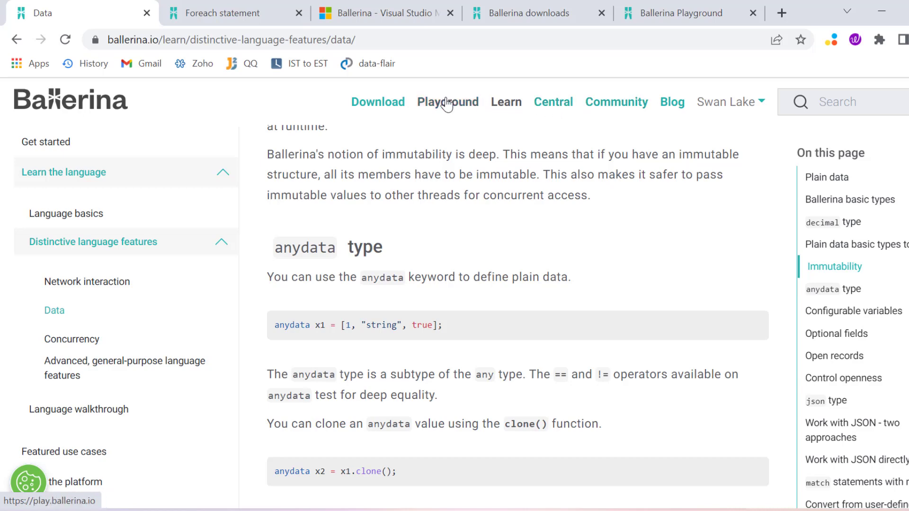
# Briefly spawn and close an extra Playground tab, then return to the Data lesson's Plain data introduction.
pyautogui.click(197, 13)
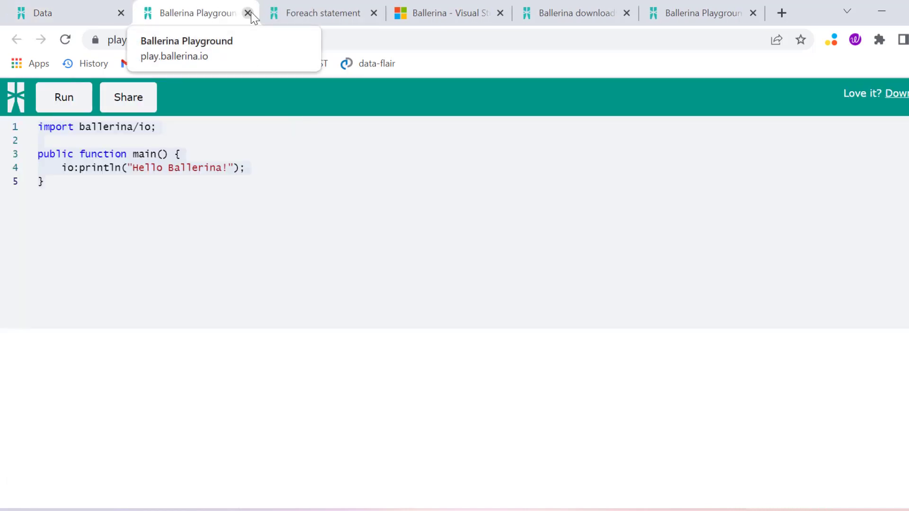
pyautogui.click(248, 13)
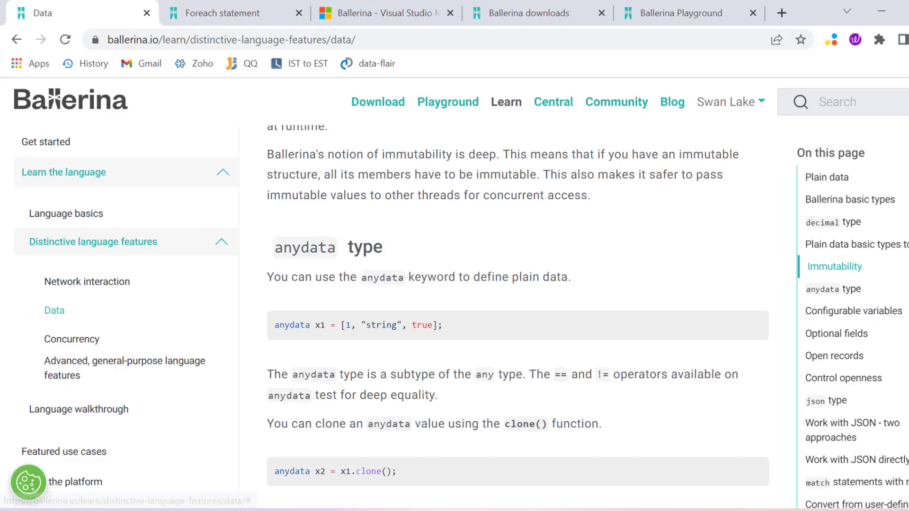
pyautogui.scroll(3)
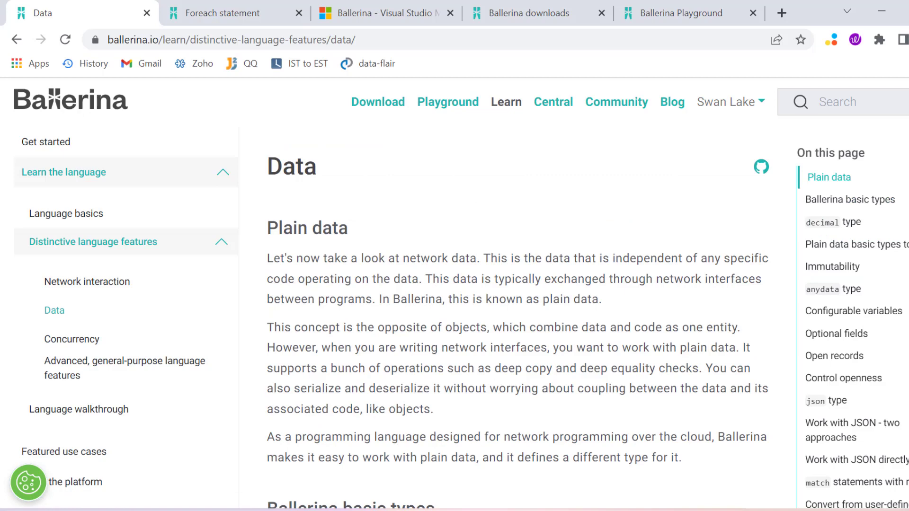
pyautogui.moveTo(578, 339)
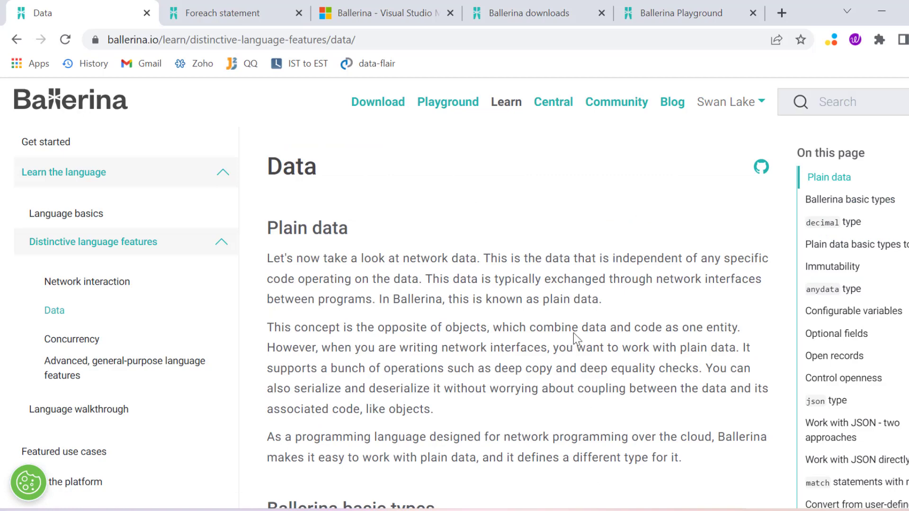